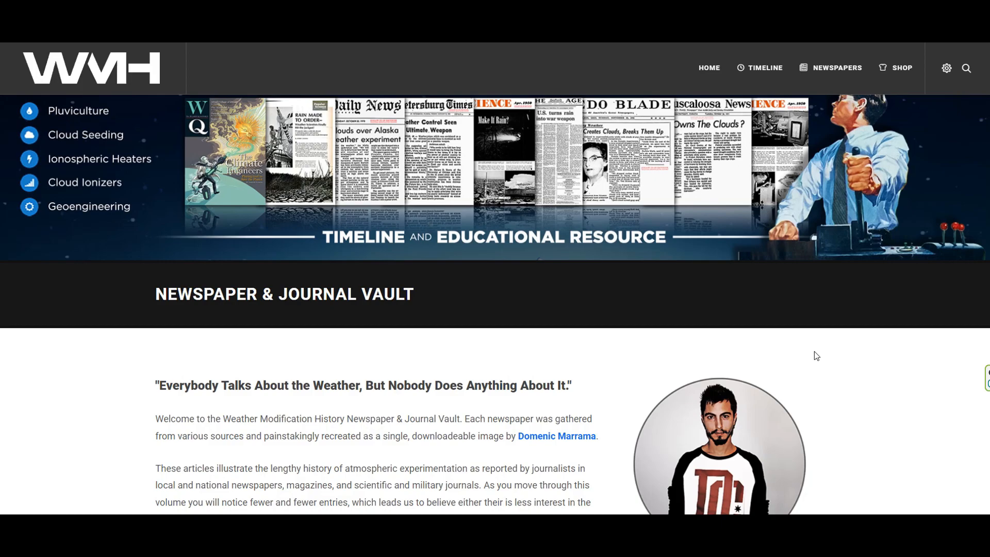
- Scroll down the Newspaper & Journal Vault to the newspaper scan grid and decade filters
scroll(down, 3)
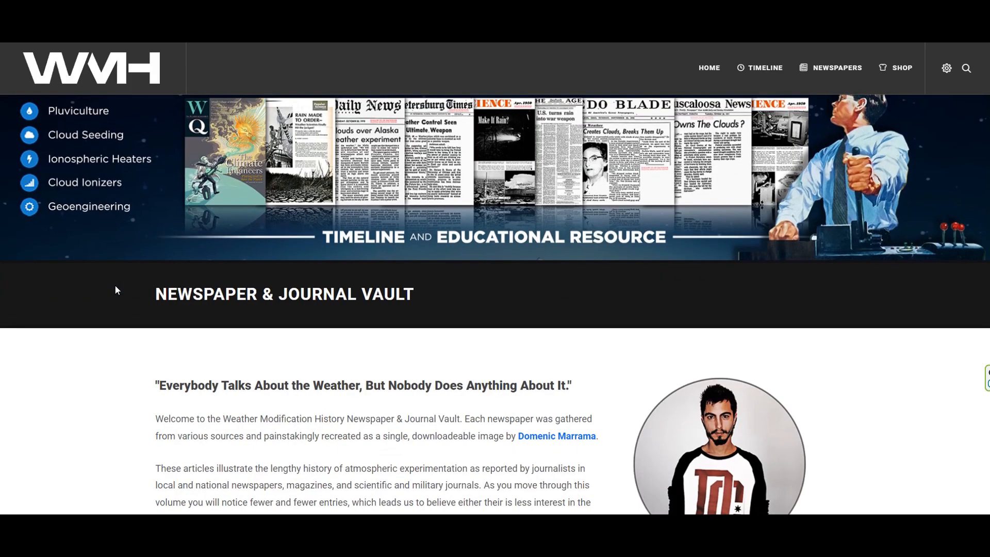
scroll(down, 3)
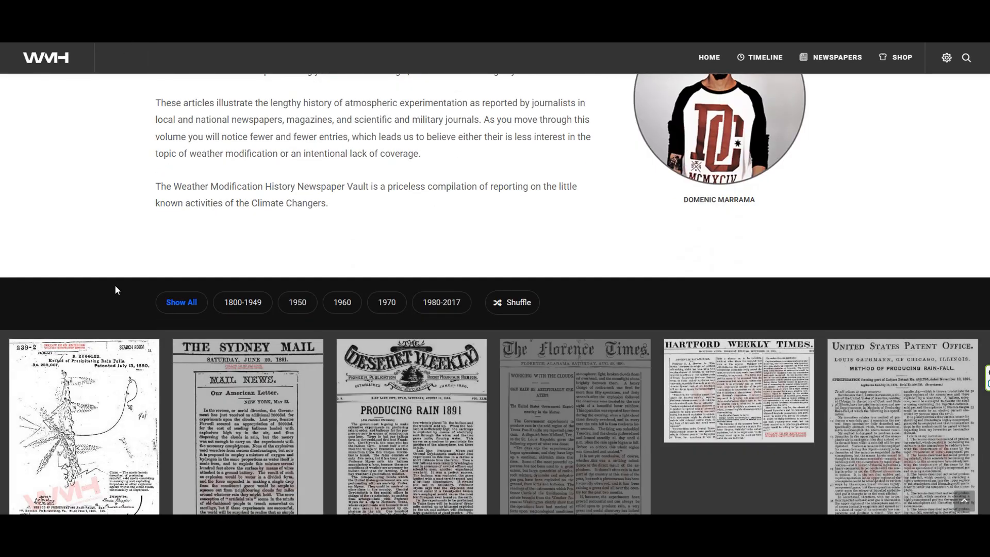
scroll(down, 3)
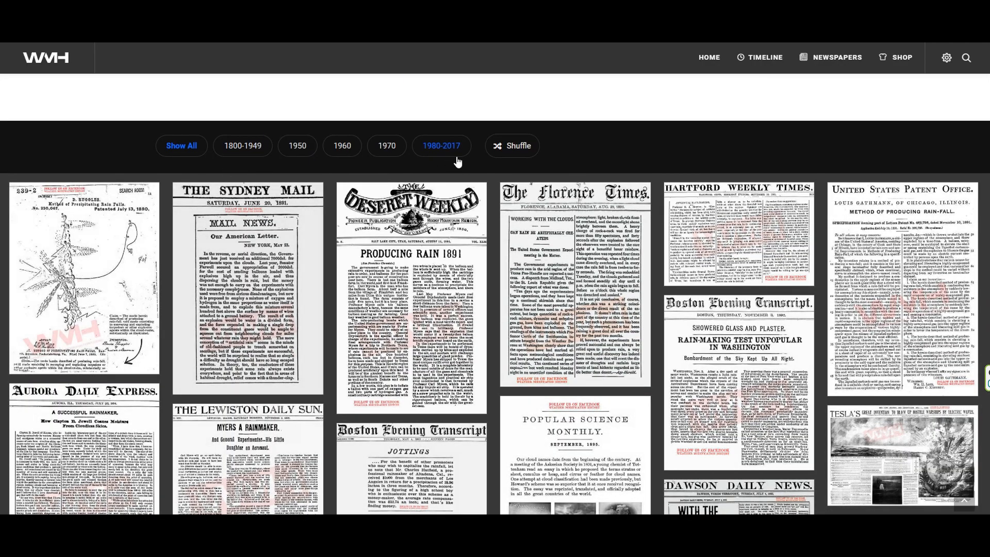
- Enlarge D. Ruggles' 1880 rainmaking patent, the first of 876 vault items
click(84, 281)
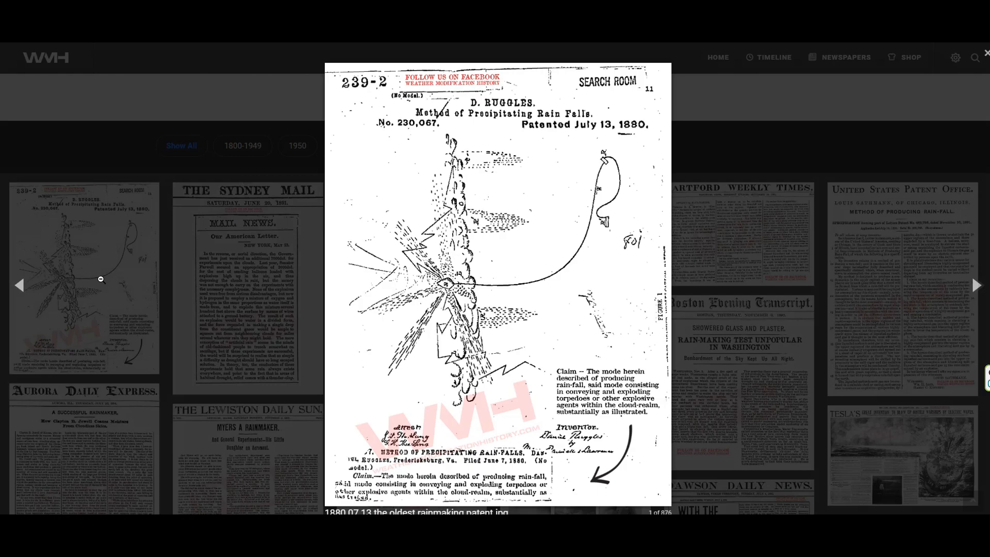
mouse_move(611, 120)
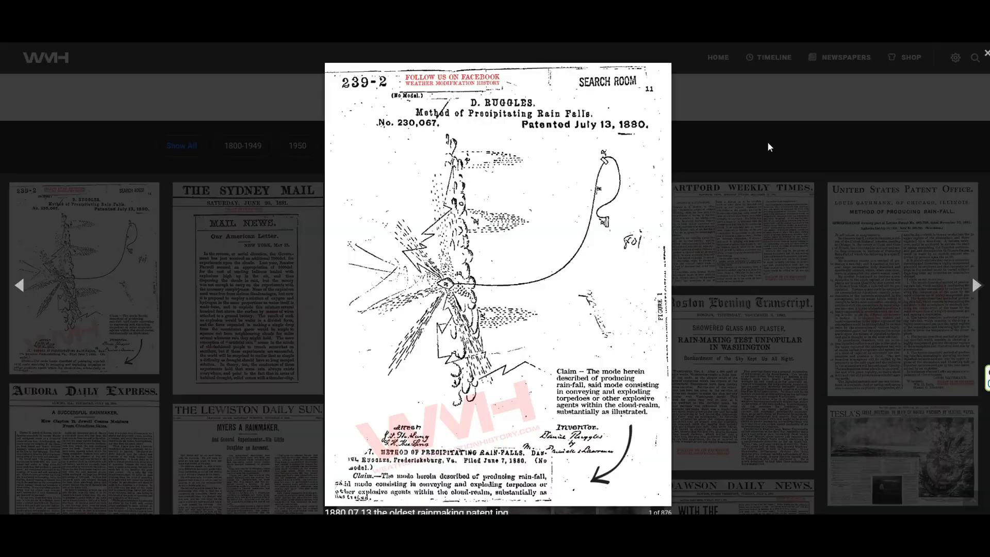
- Close the enlarged patent scan and browse down through the newspaper gallery
click(984, 54)
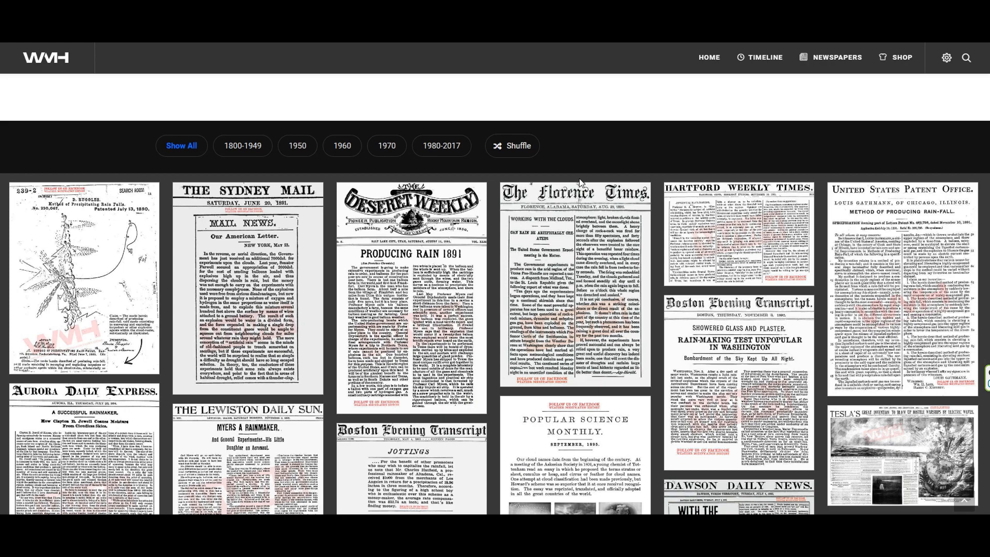
mouse_move(610, 152)
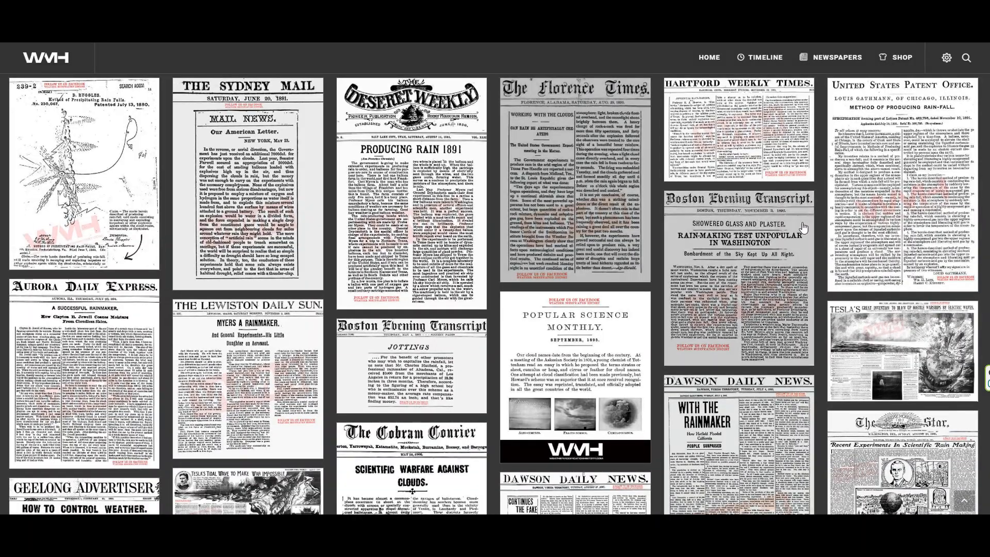
scroll(down, 3)
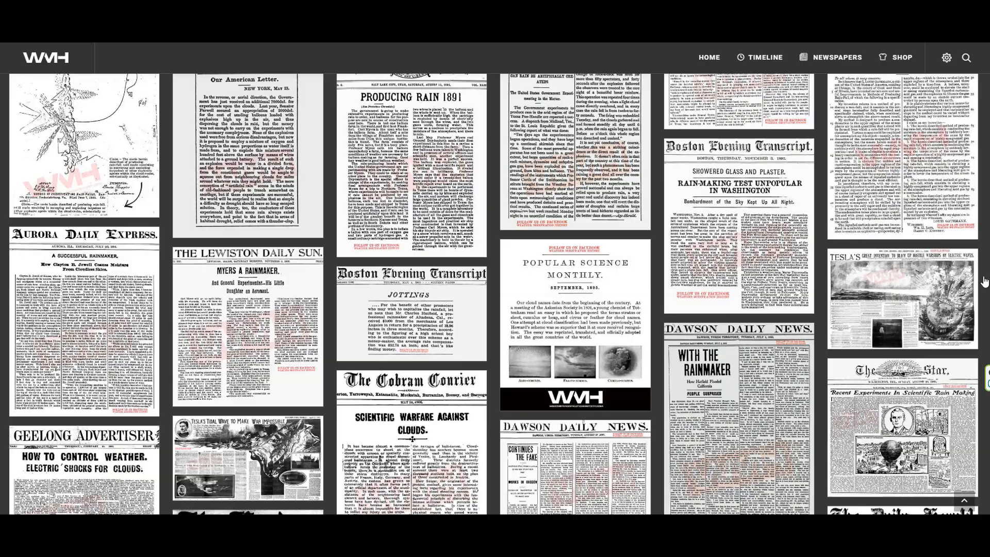
scroll(down, 3)
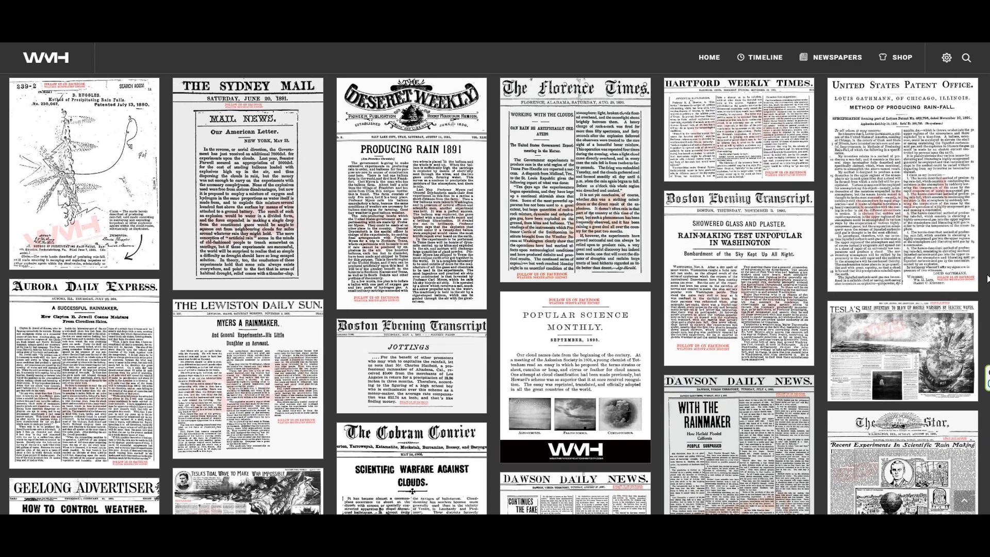
scroll(down, 3)
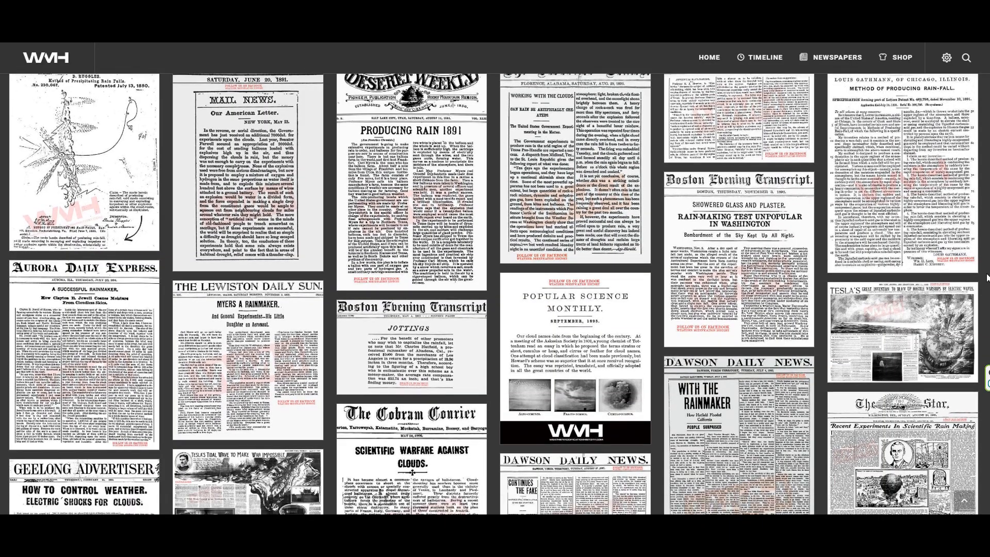
scroll(down, 3)
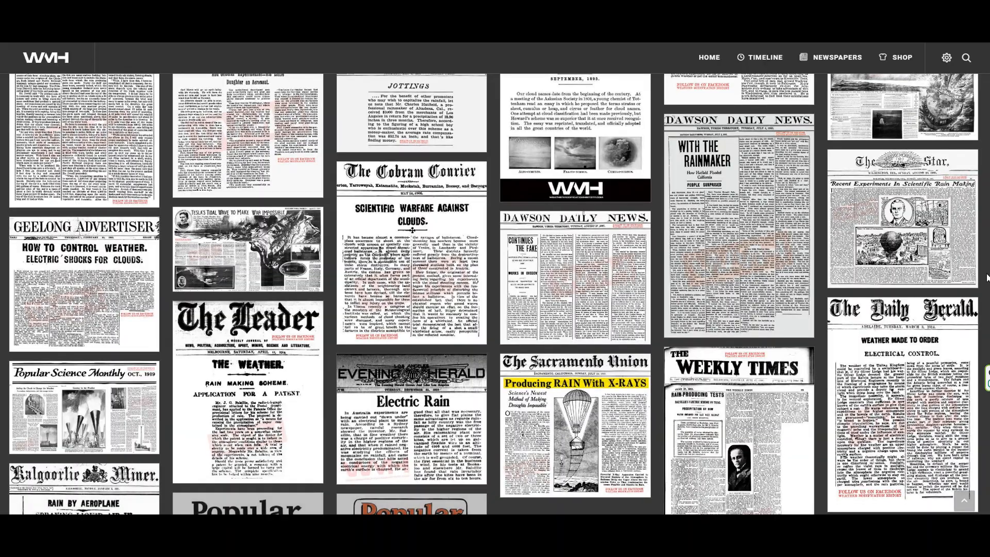
scroll(down, 3)
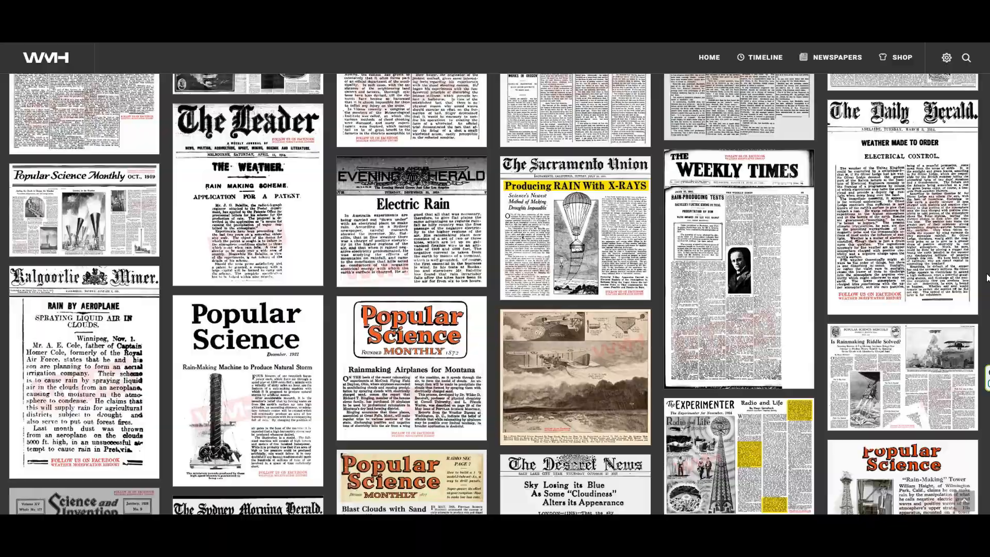
scroll(down, 3)
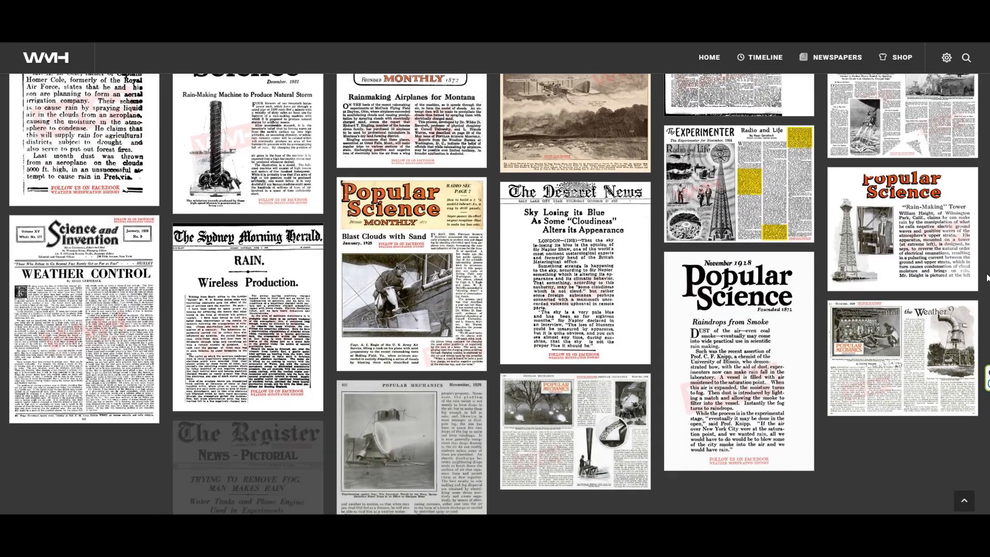
scroll(down, 3)
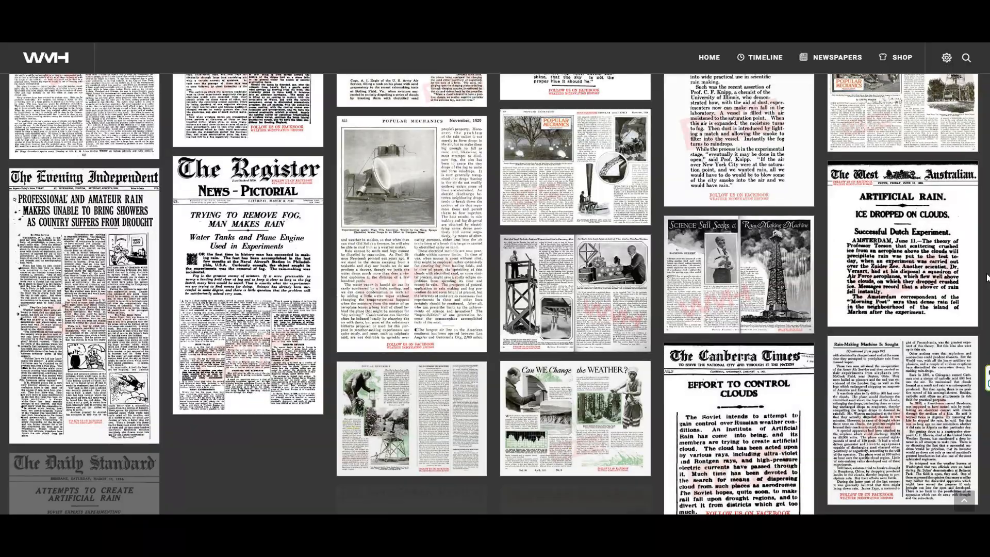
scroll(down, 3)
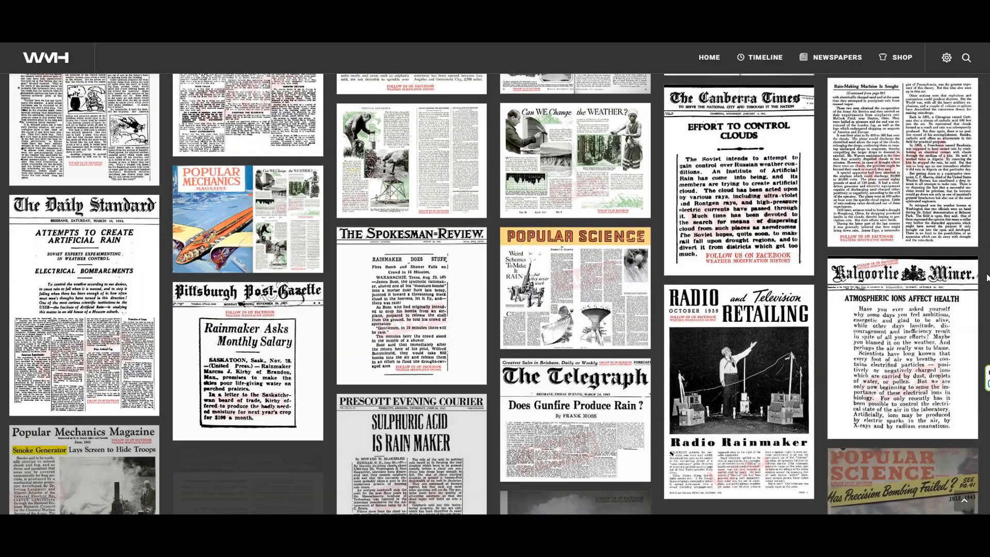
scroll(down, 3)
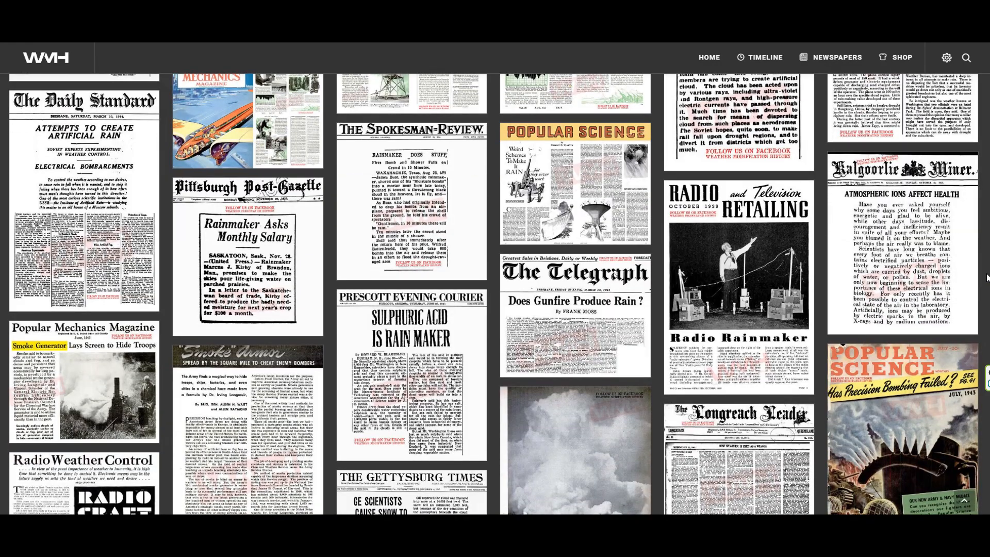
scroll(down, 3)
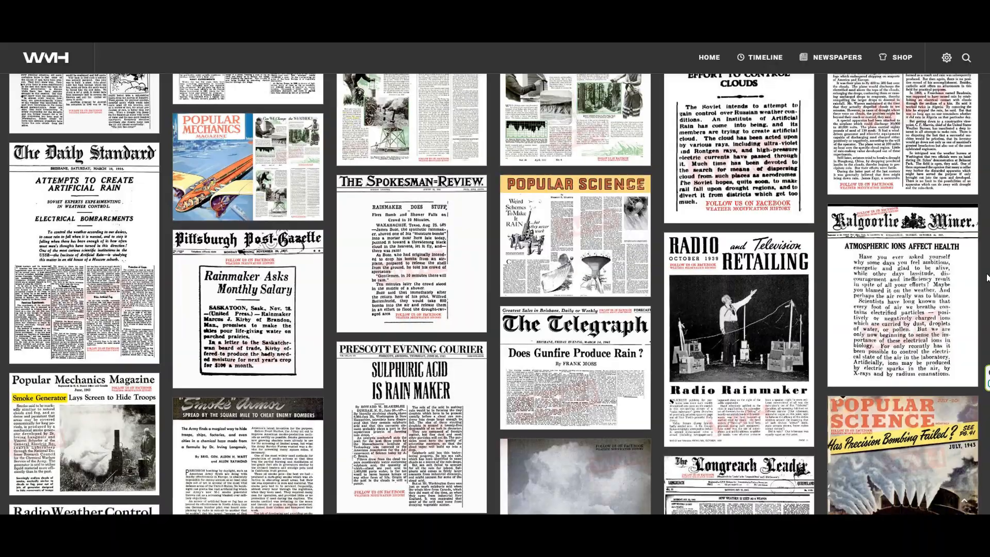
scroll(down, 3)
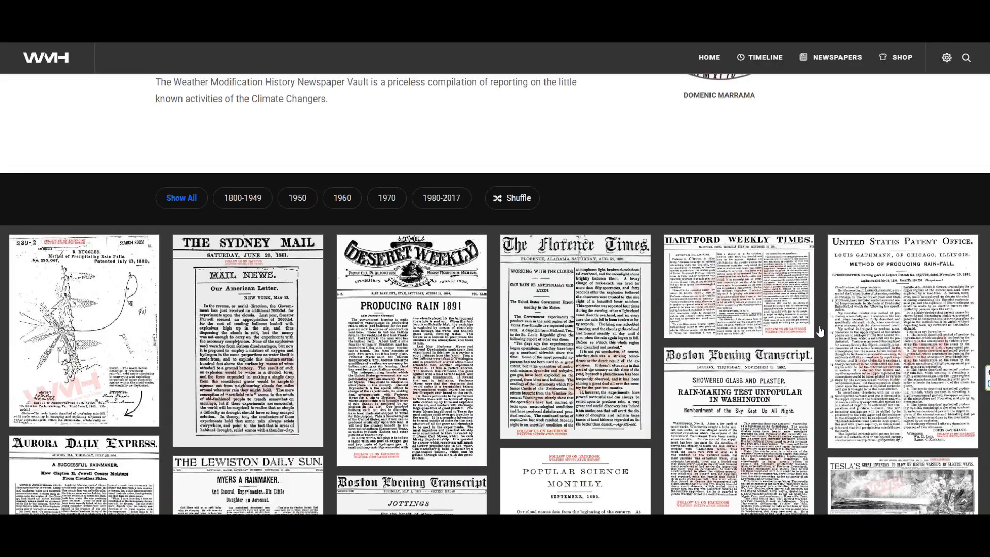
click(83, 327)
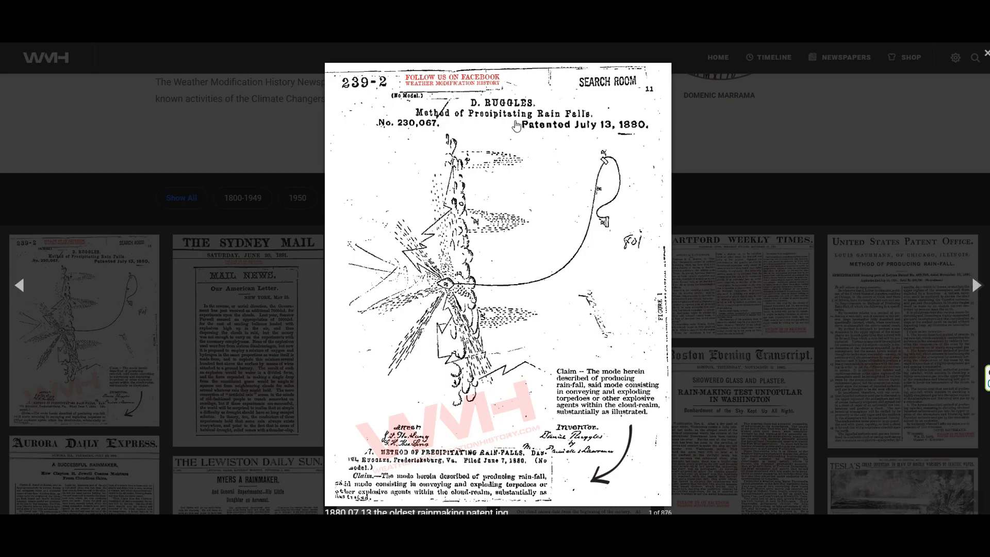
mouse_move(596, 126)
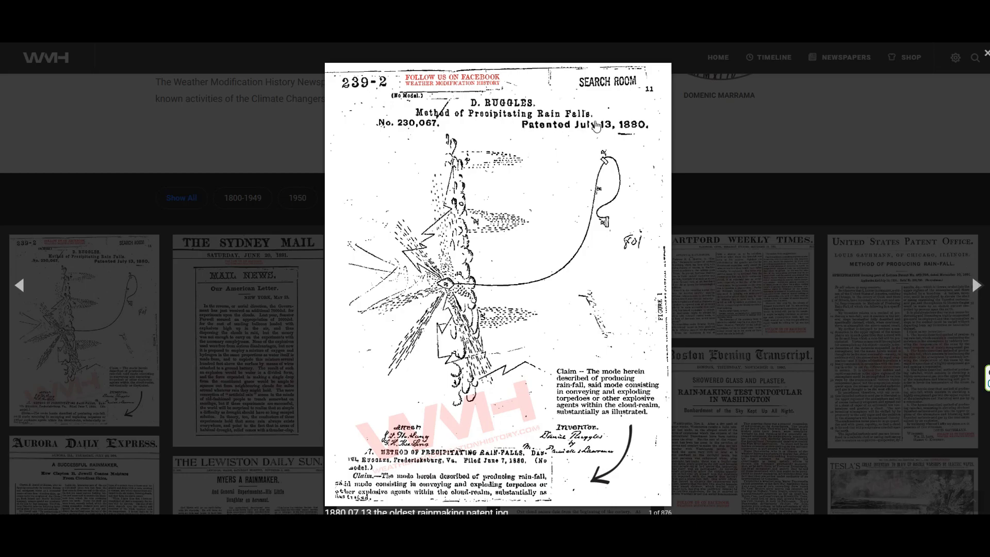
mouse_move(549, 153)
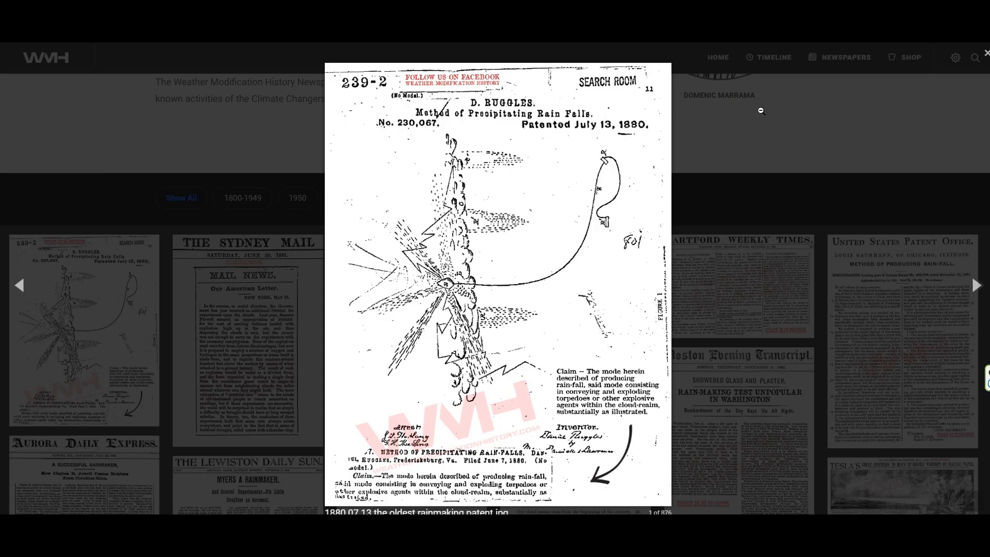
click(984, 53)
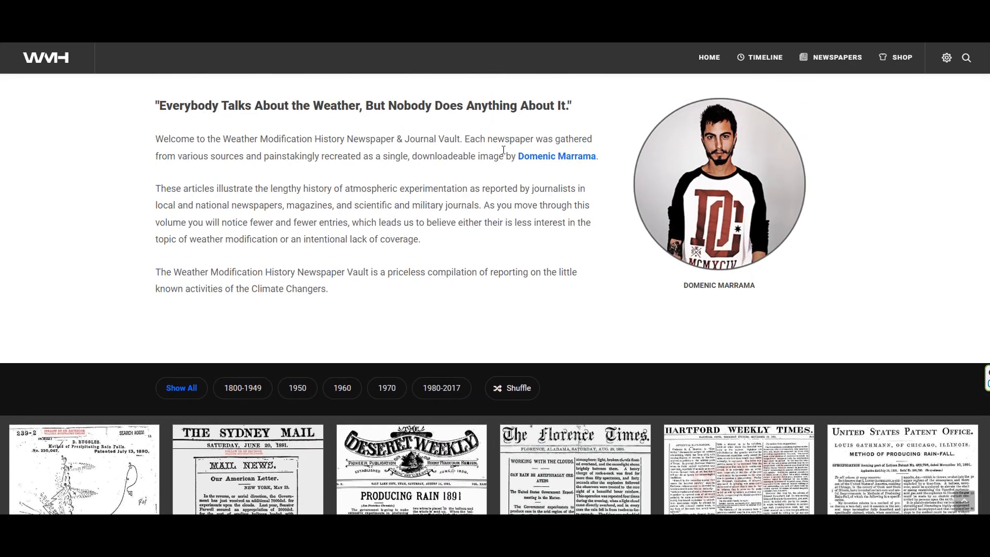
scroll(down, 3)
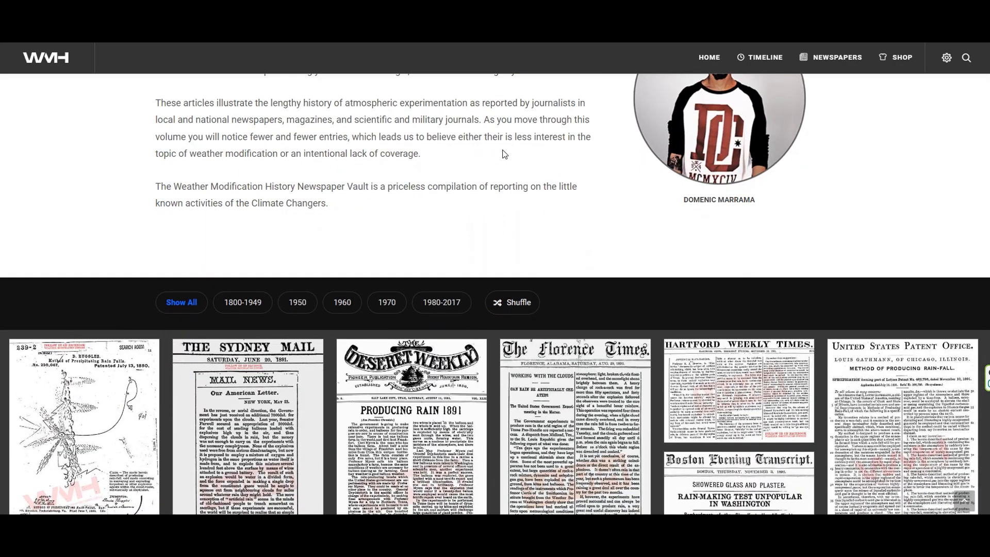
scroll(down, 3)
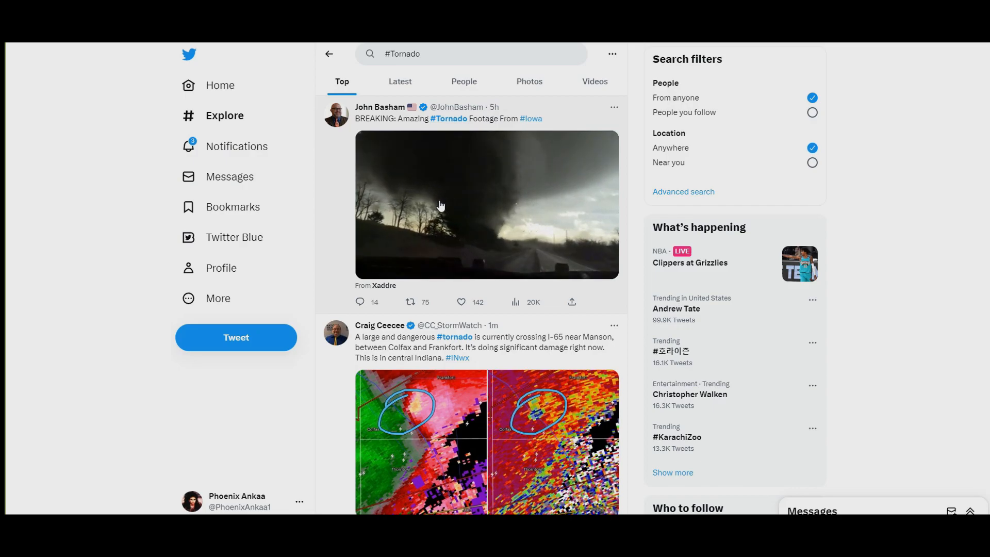
scroll(down, 3)
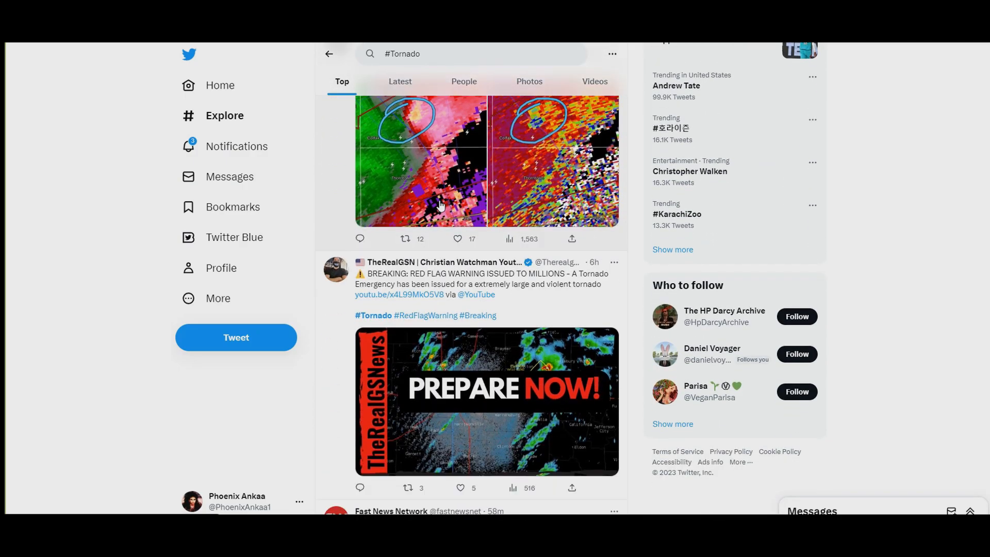
scroll(down, 3)
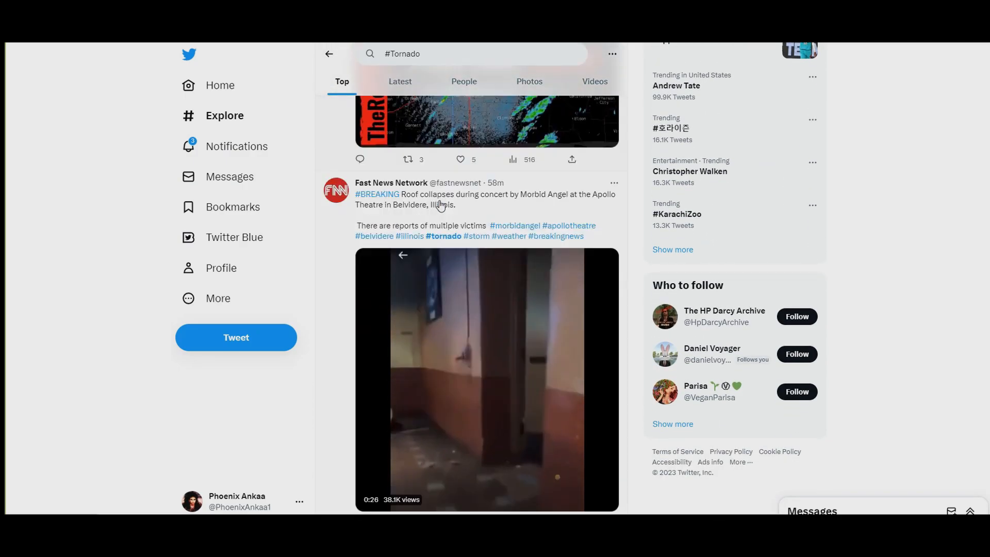
scroll(down, 3)
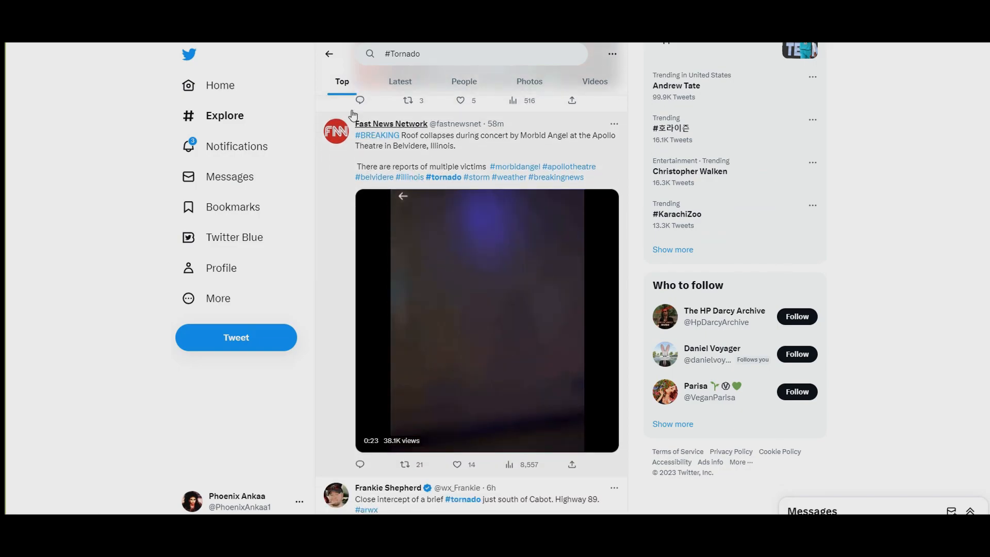
click(487, 319)
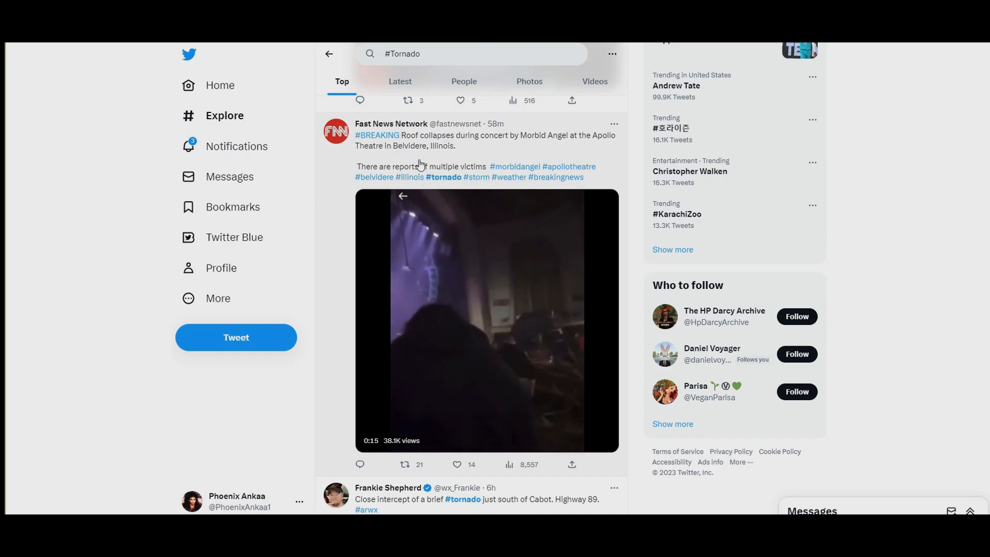
click(486, 318)
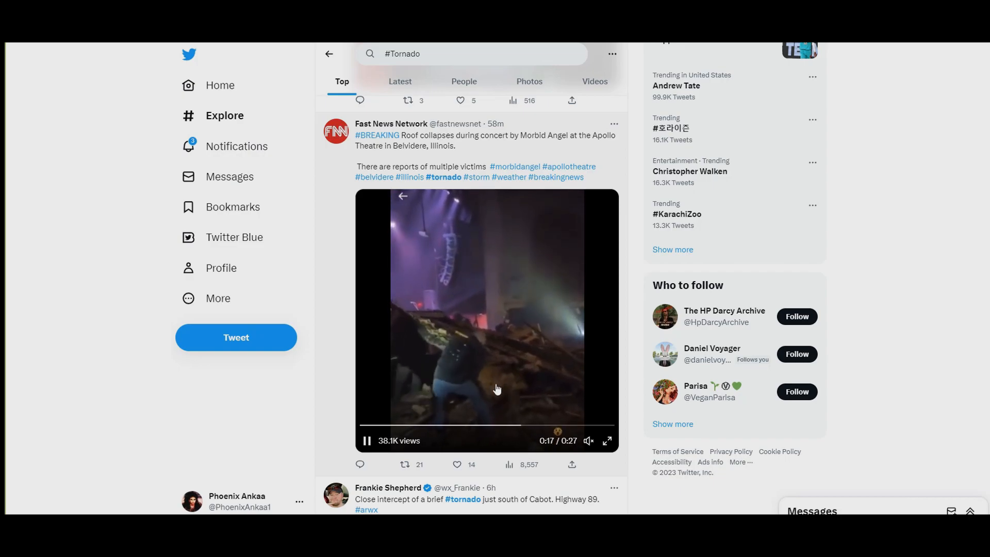
scroll(down, 3)
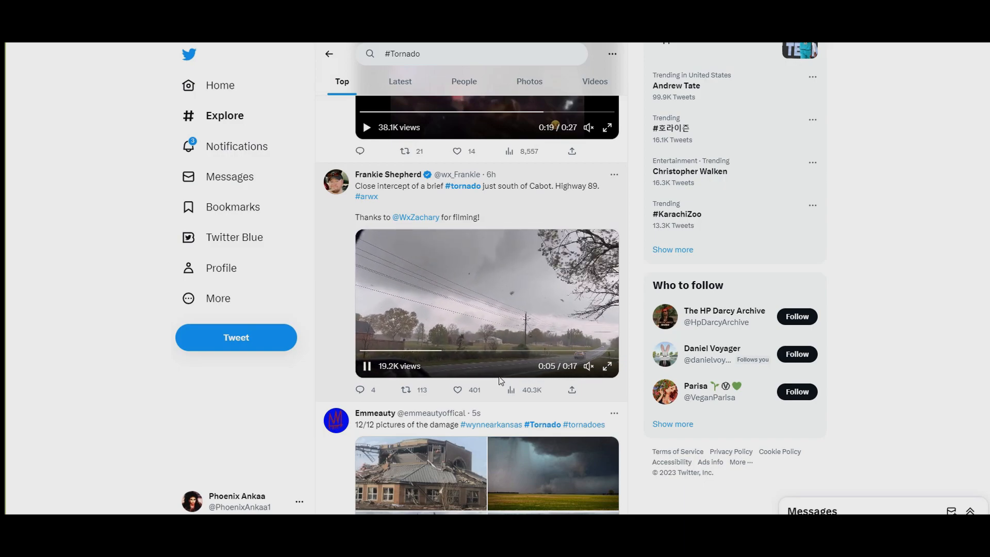
scroll(down, 3)
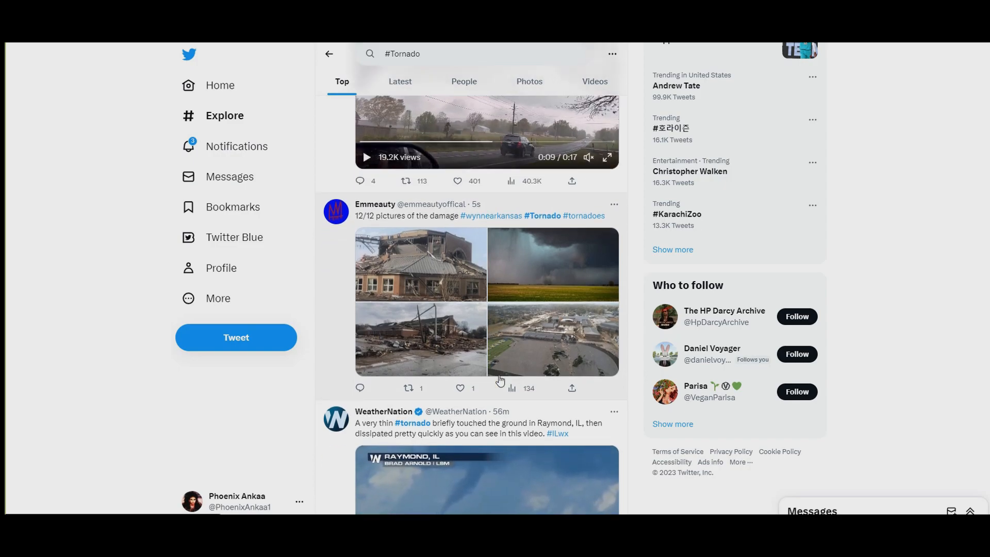
scroll(down, 3)
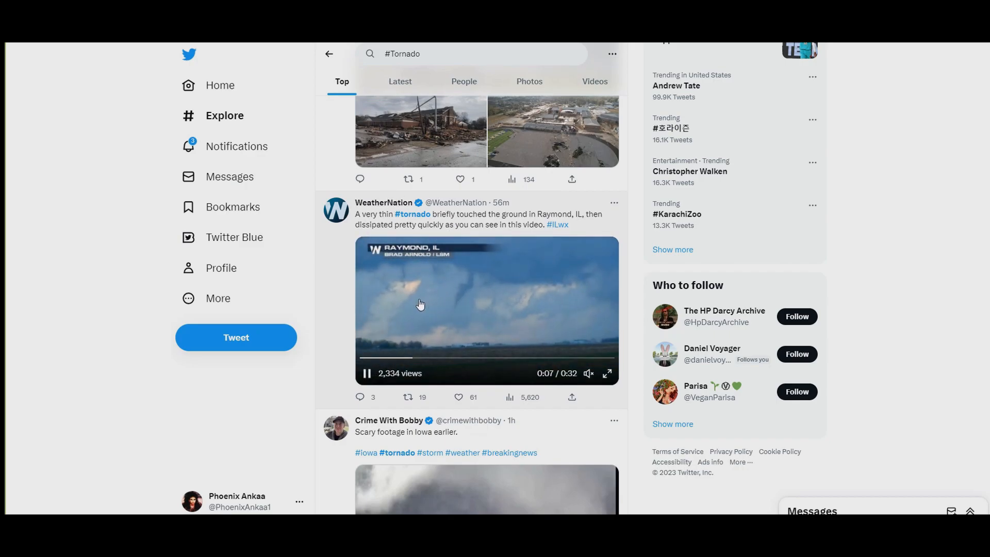
scroll(down, 3)
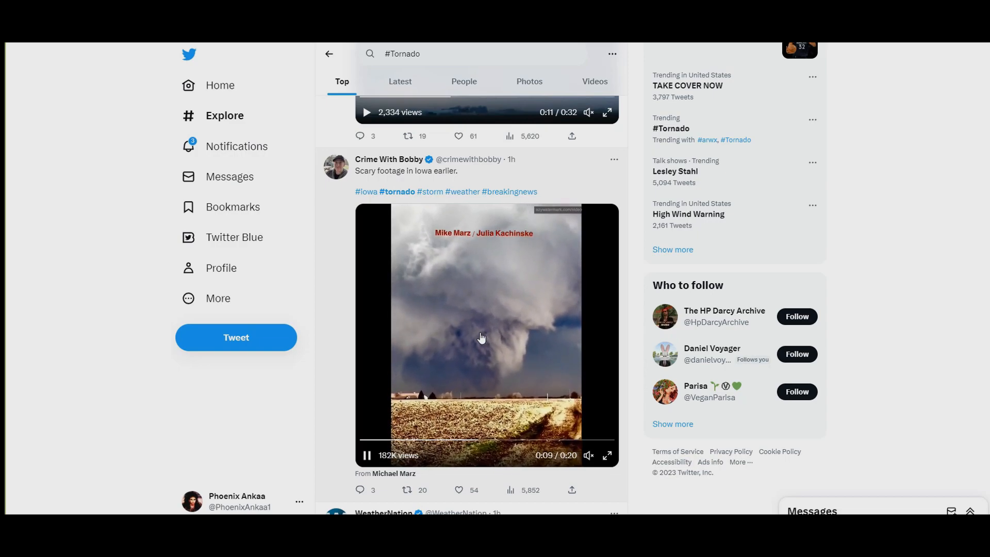
scroll(down, 3)
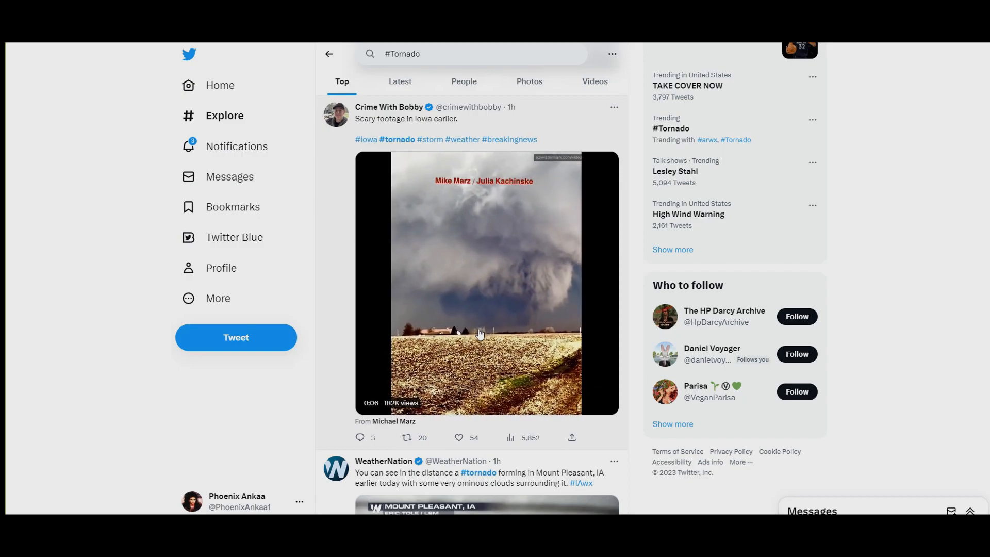
click(484, 282)
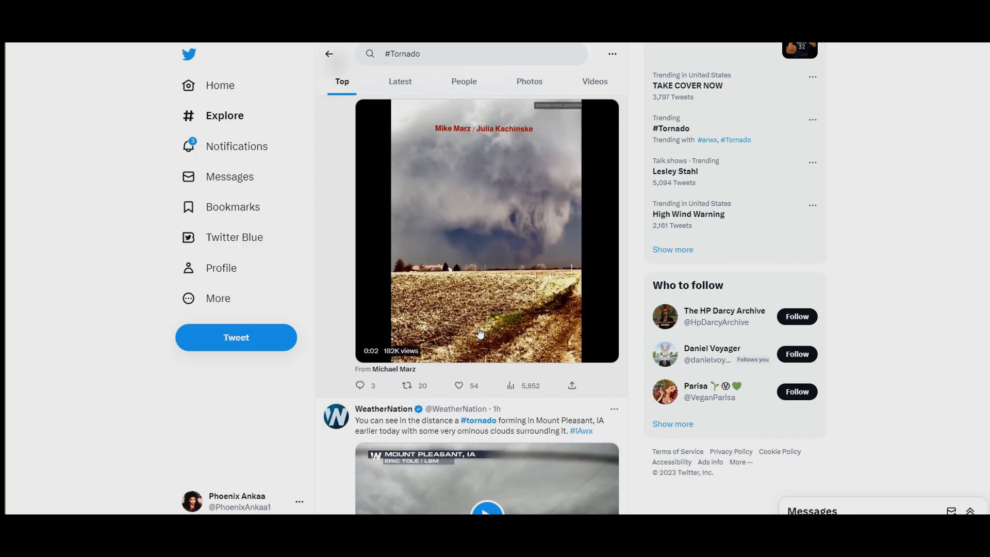
scroll(down, 3)
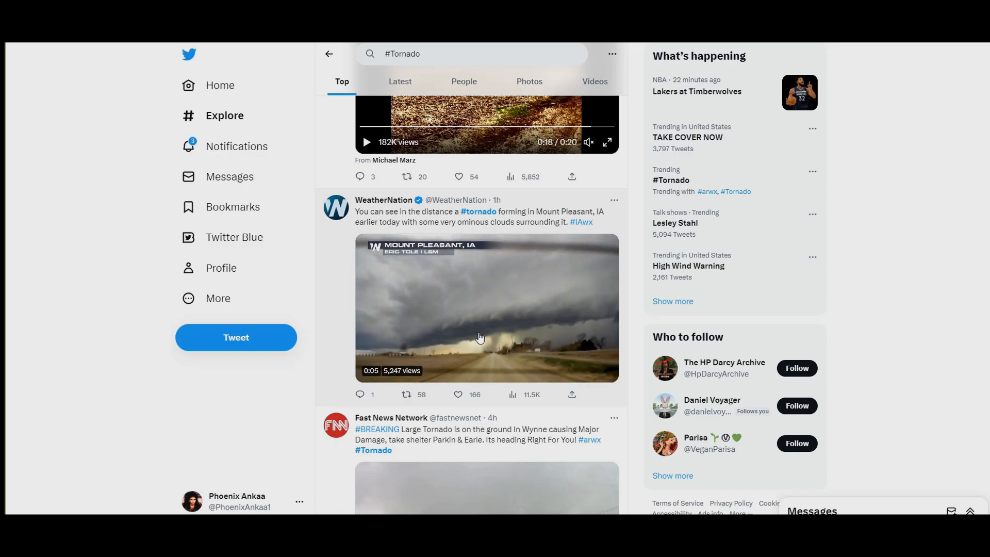
scroll(down, 3)
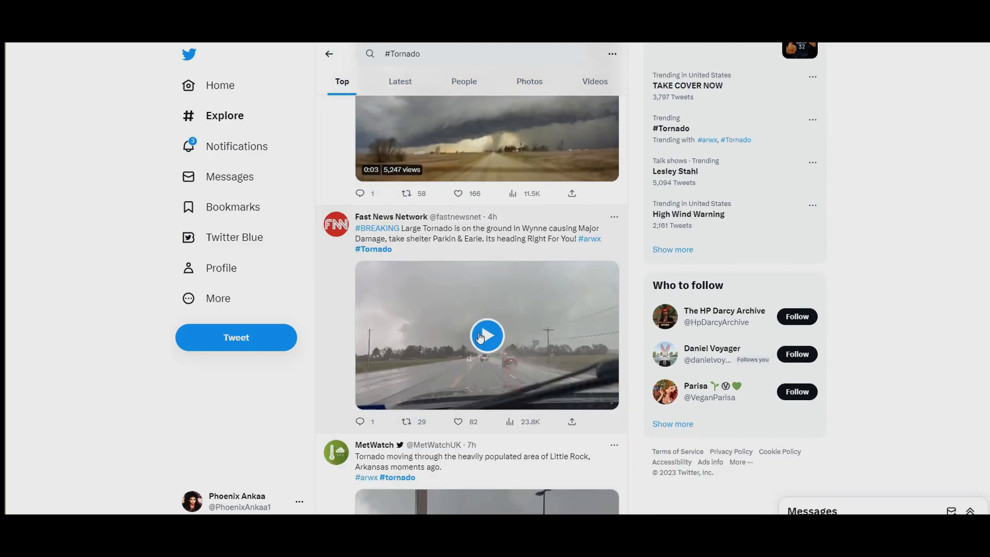
click(486, 335)
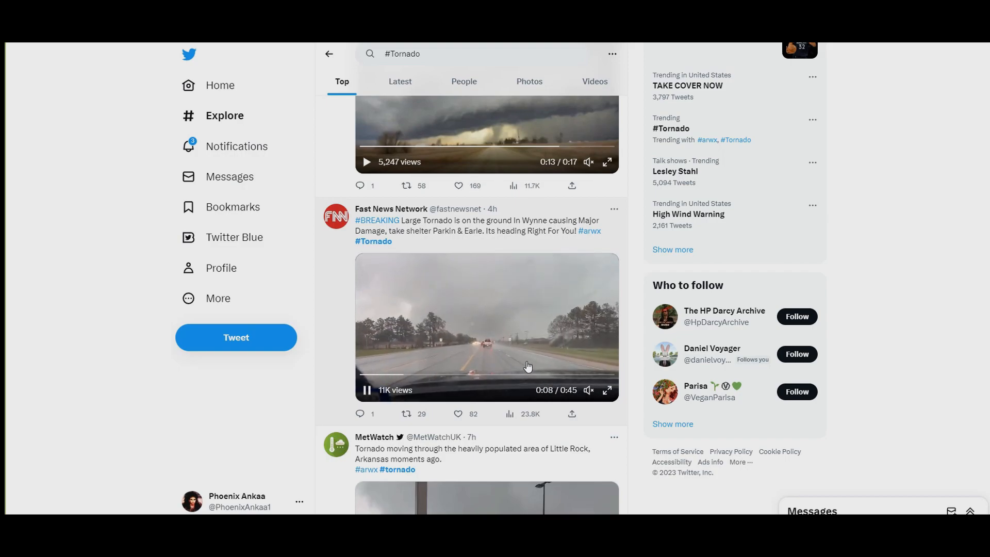
scroll(down, 3)
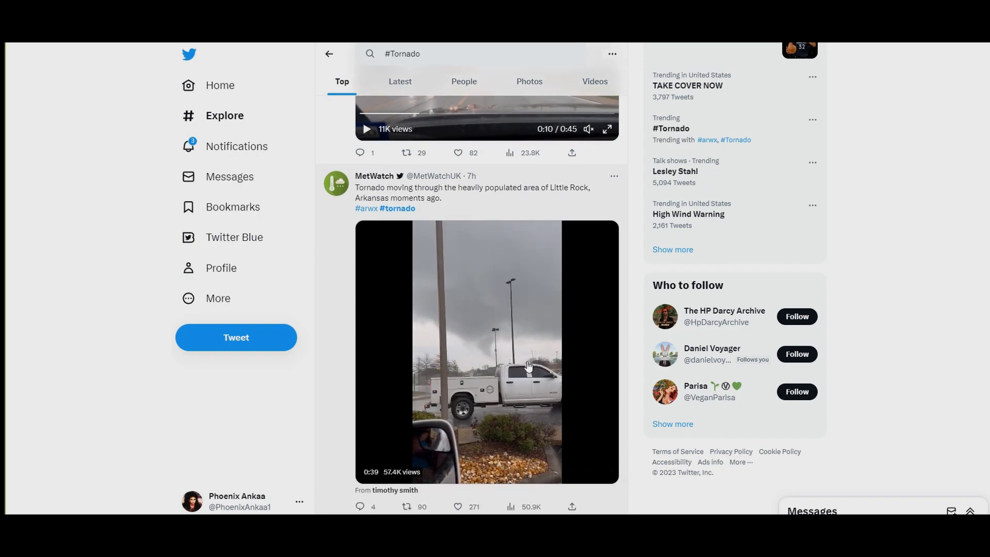
scroll(down, 3)
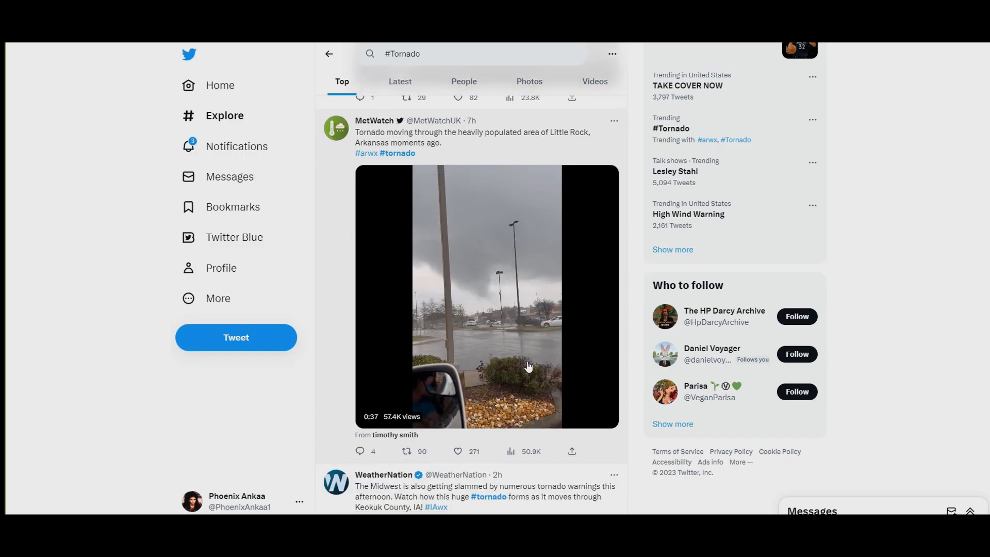
scroll(down, 3)
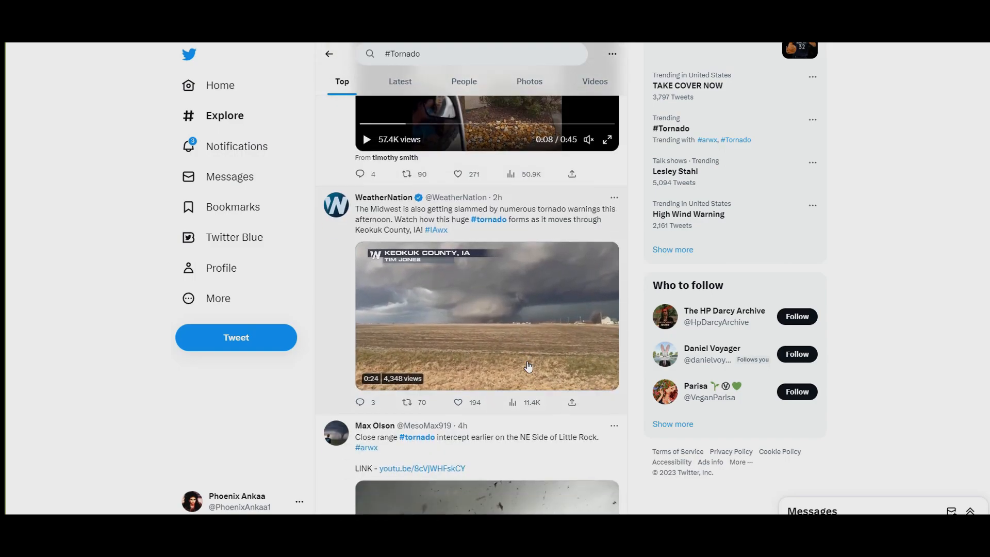
scroll(down, 3)
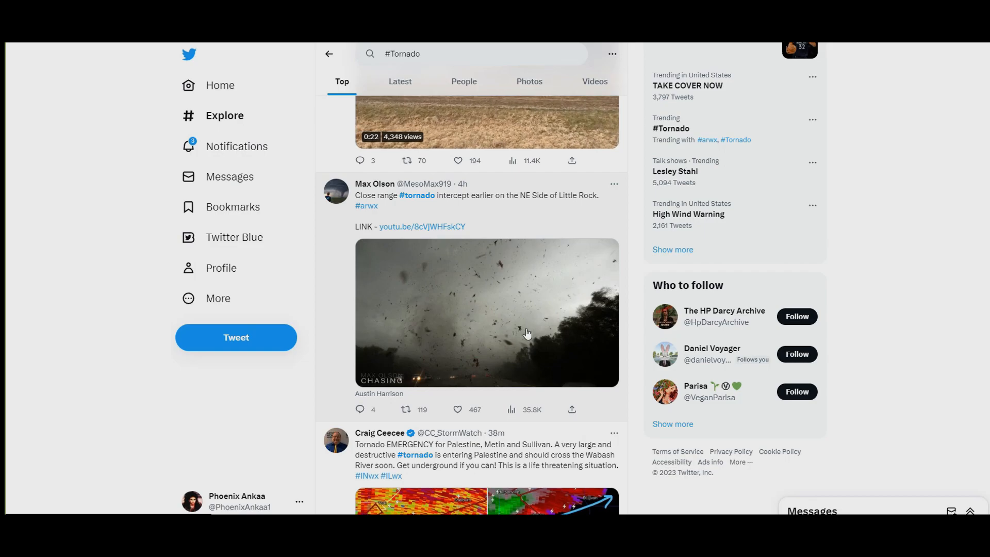
scroll(down, 3)
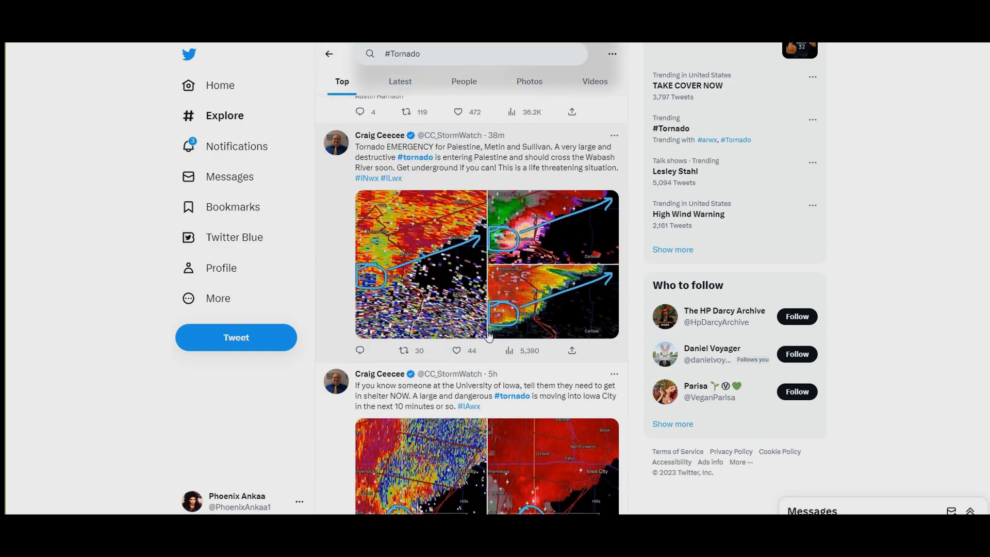
scroll(down, 3)
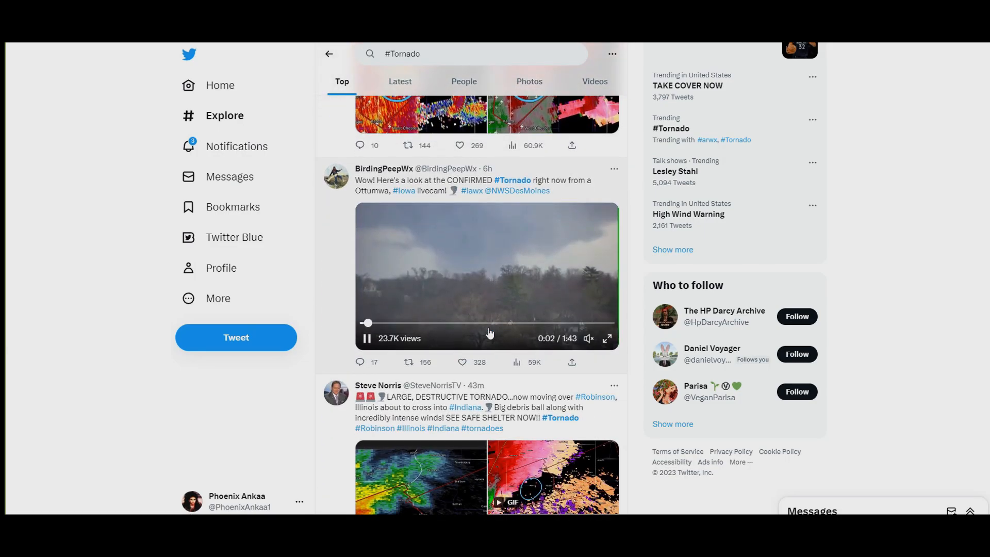
scroll(down, 3)
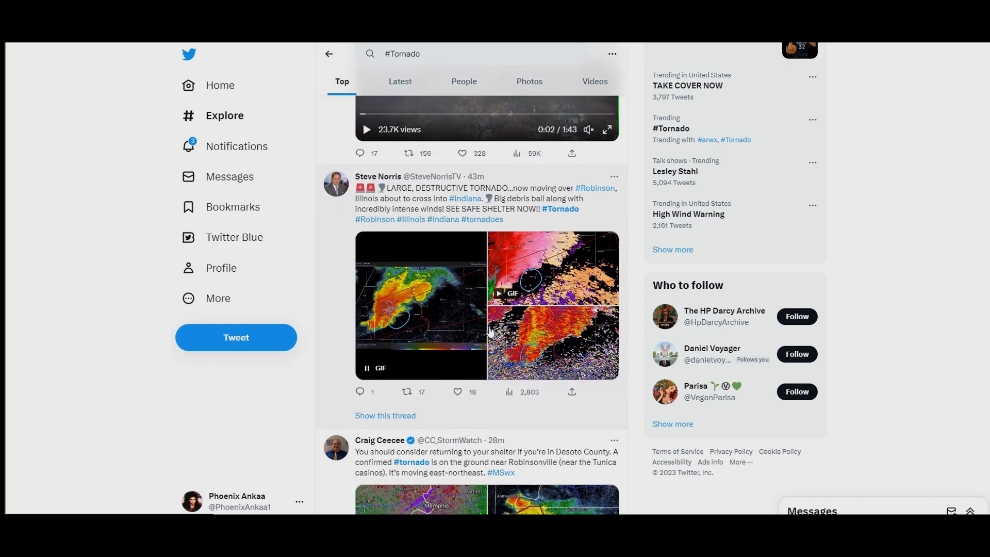
scroll(down, 3)
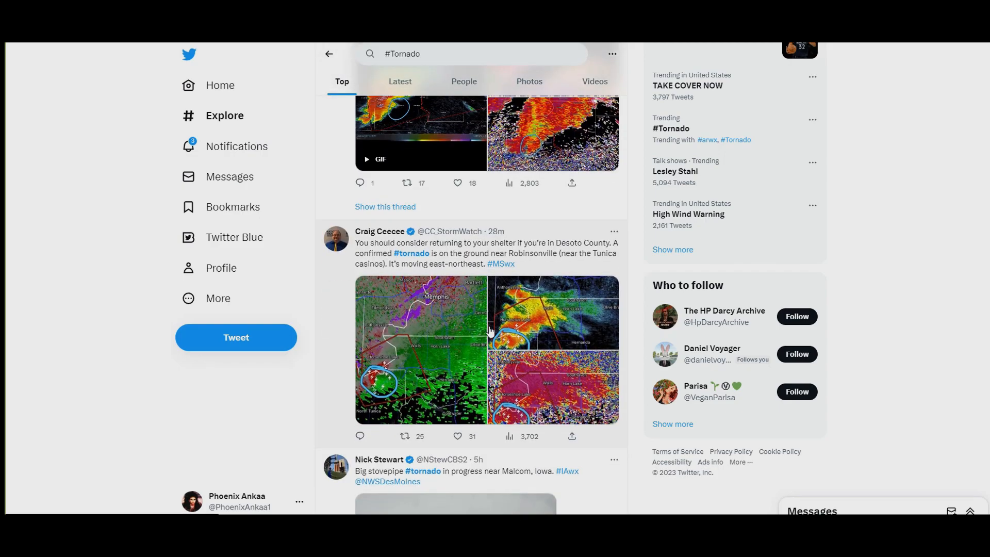
scroll(down, 3)
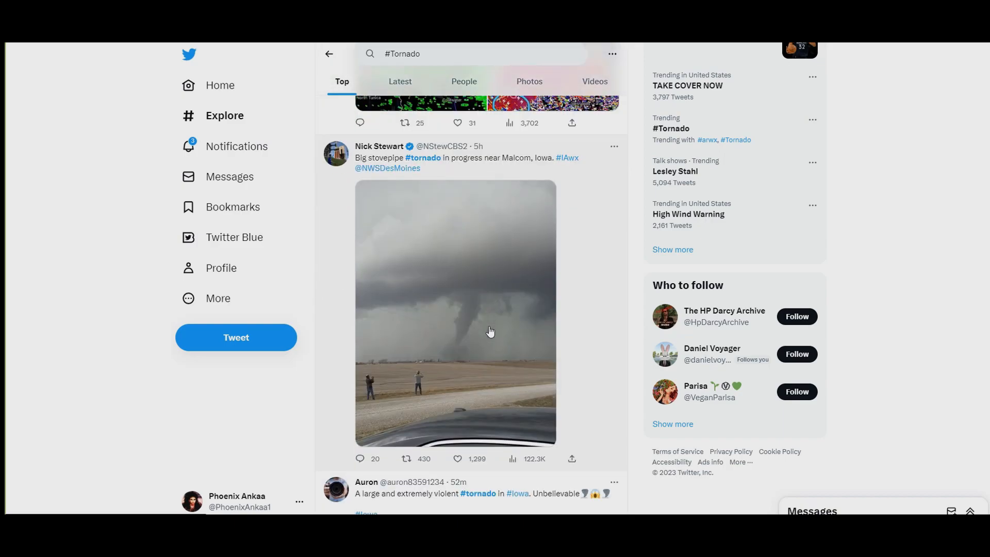
mouse_move(532, 386)
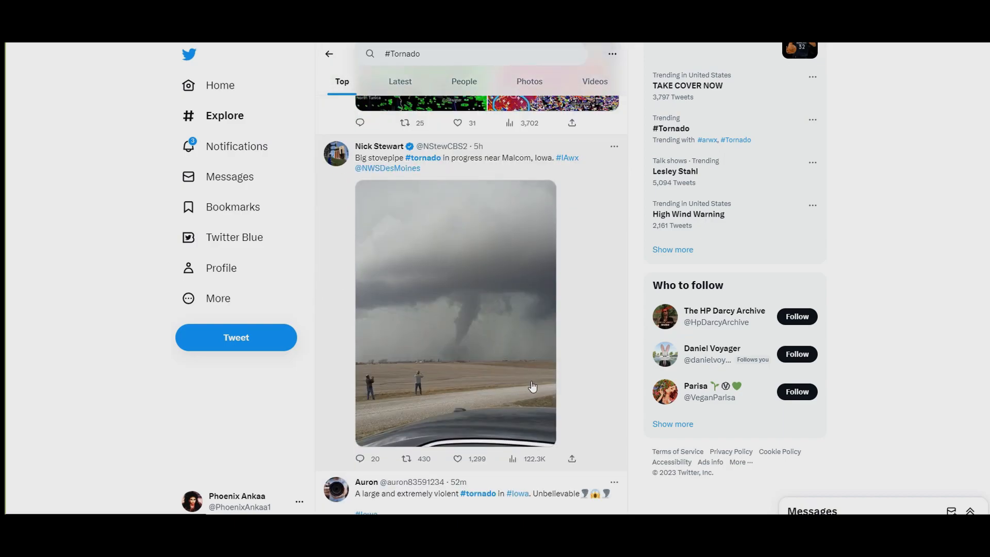
scroll(down, 3)
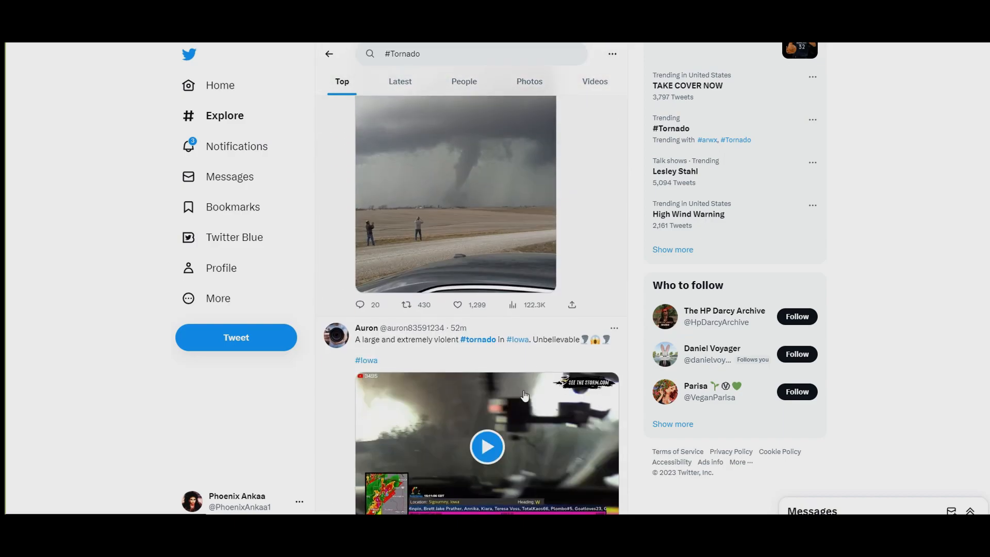
click(486, 446)
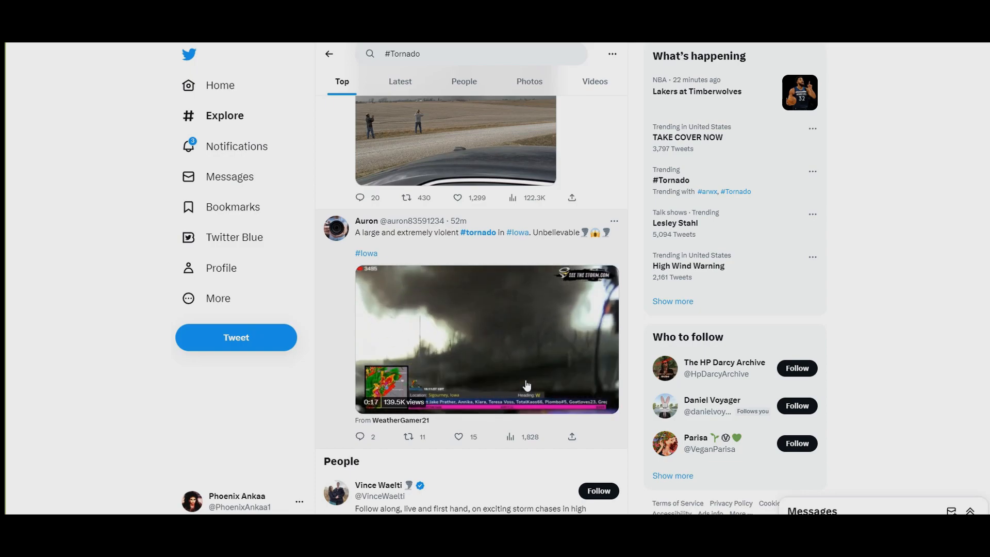
- Return to the #Tornado Top results and scroll to the Sherman, Illinois tornado damage drone video
click(486, 339)
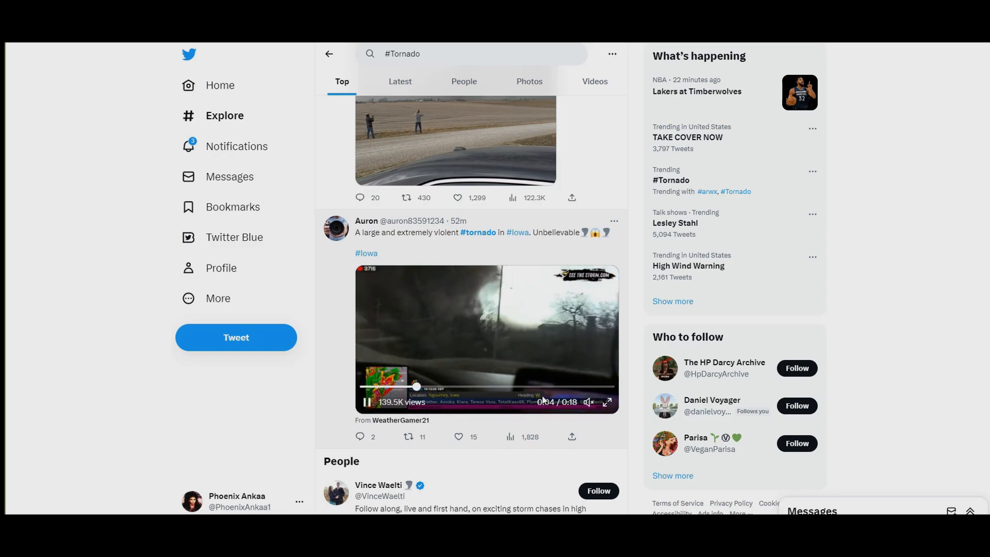
scroll(down, 3)
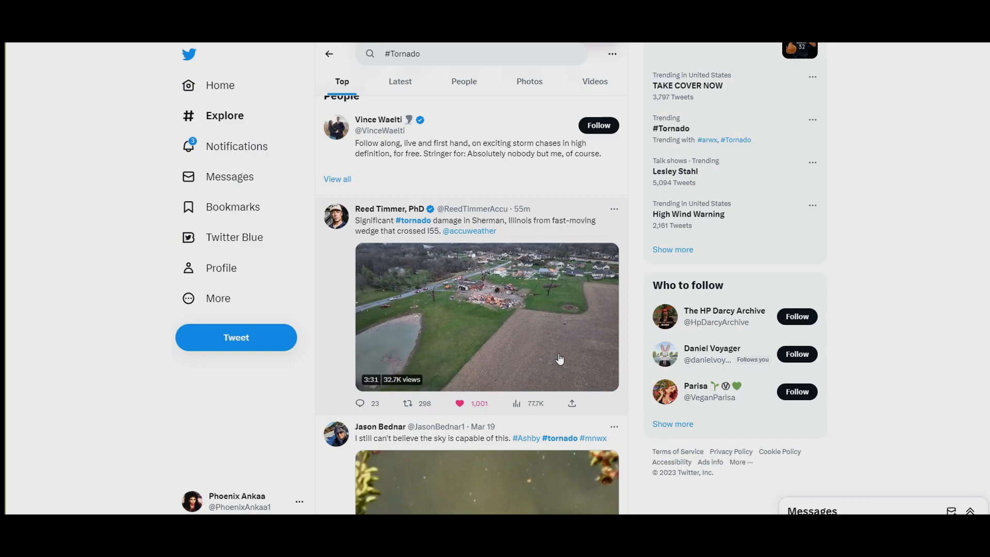
scroll(down, 3)
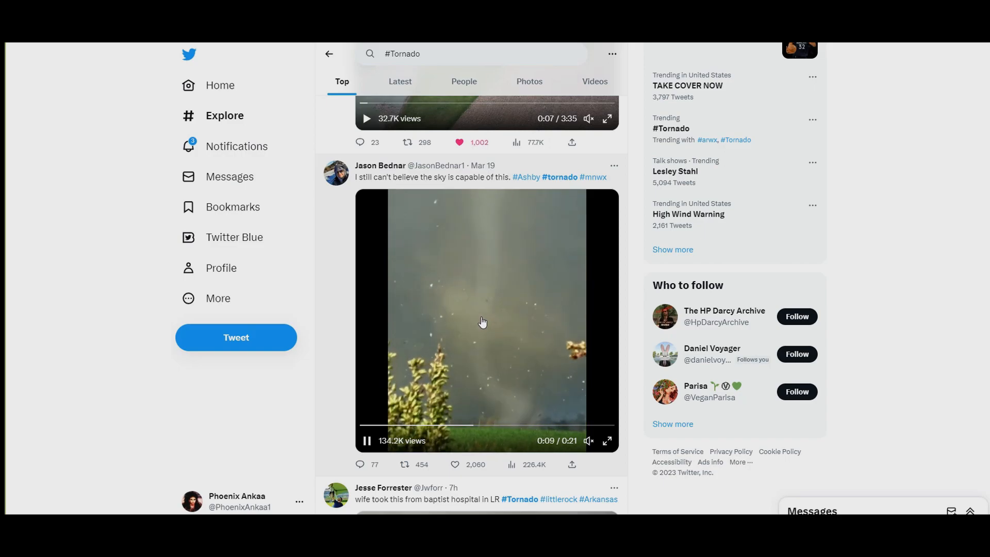
scroll(down, 3)
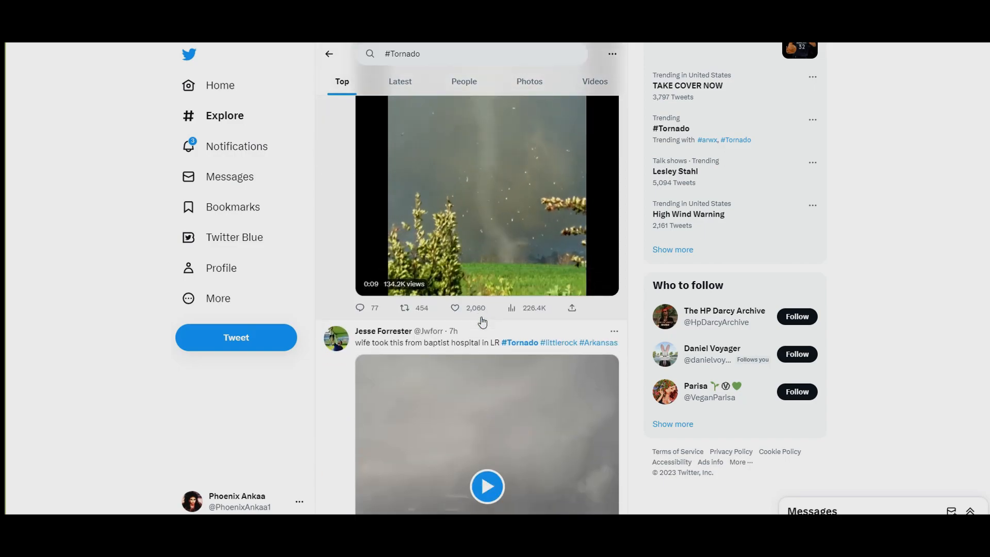
click(487, 486)
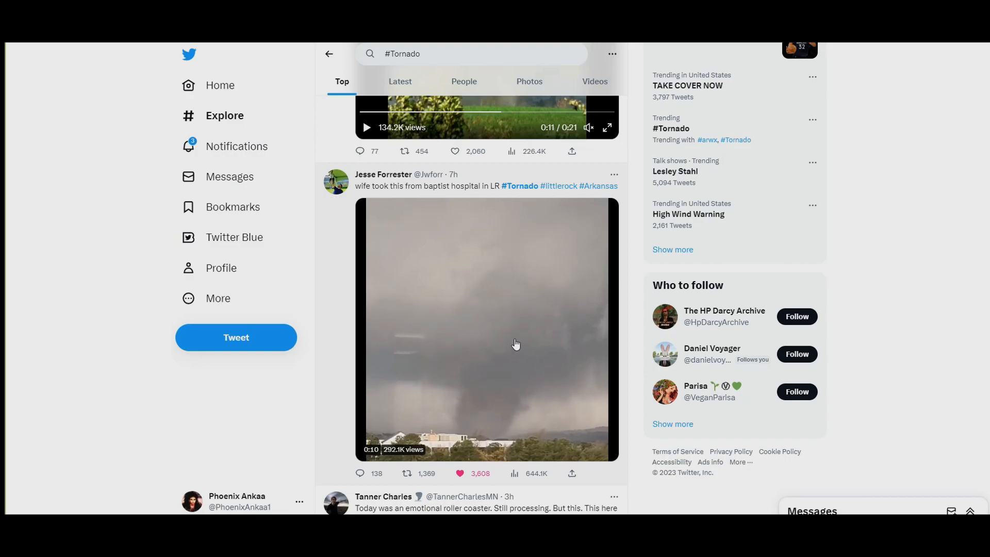
scroll(down, 3)
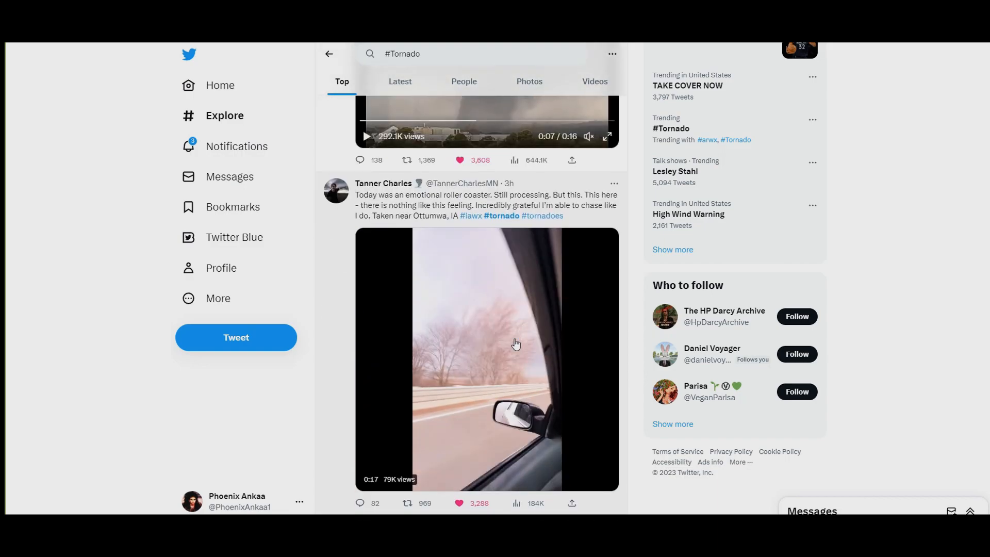
scroll(down, 3)
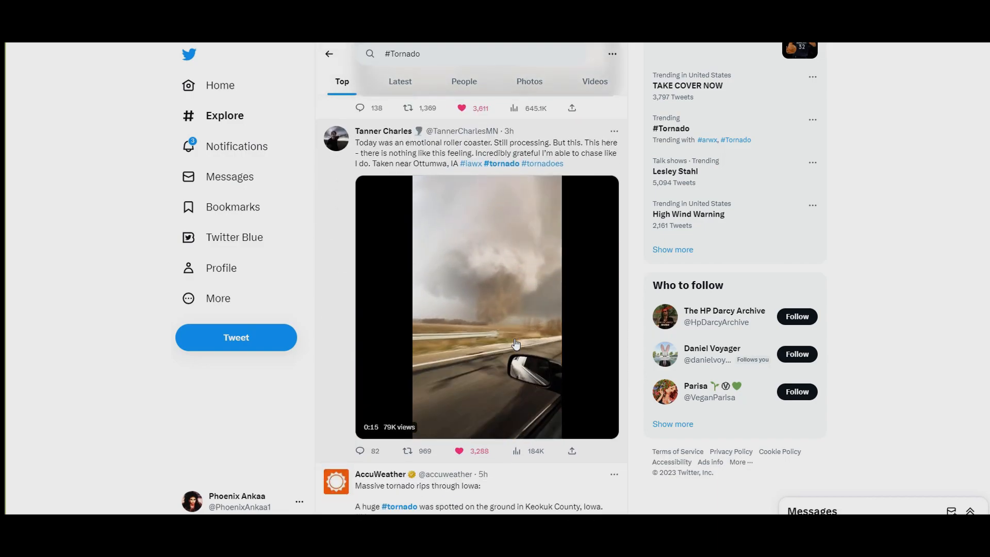
click(516, 343)
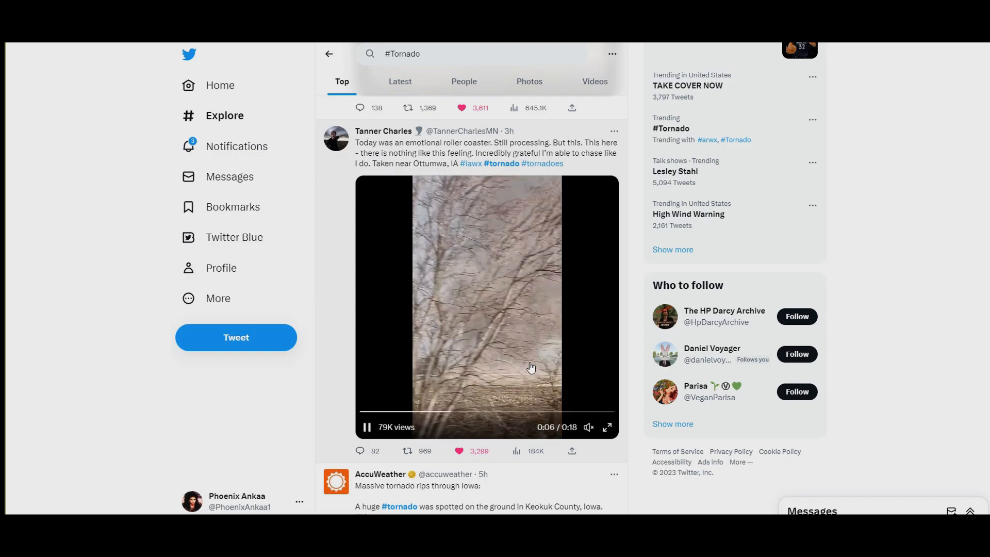
scroll(down, 3)
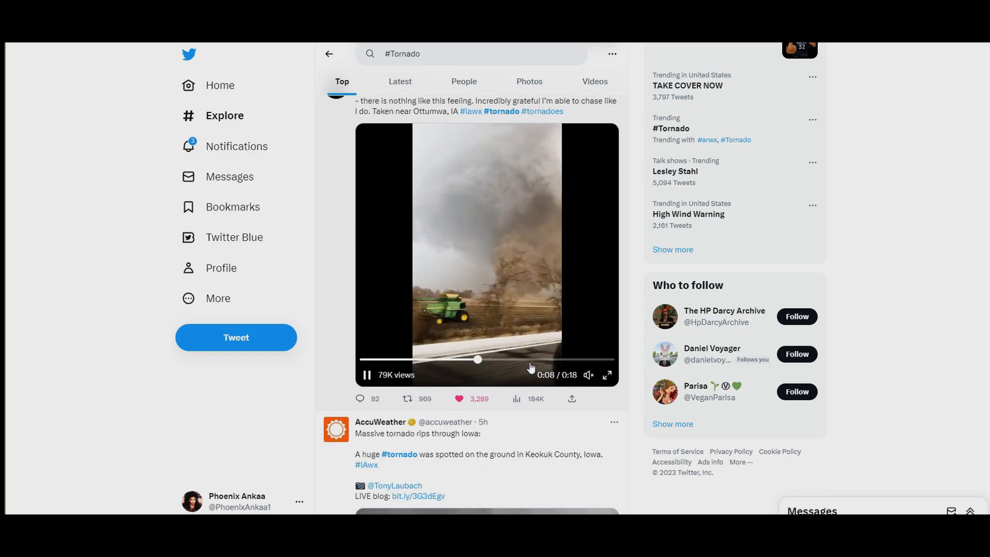
scroll(down, 3)
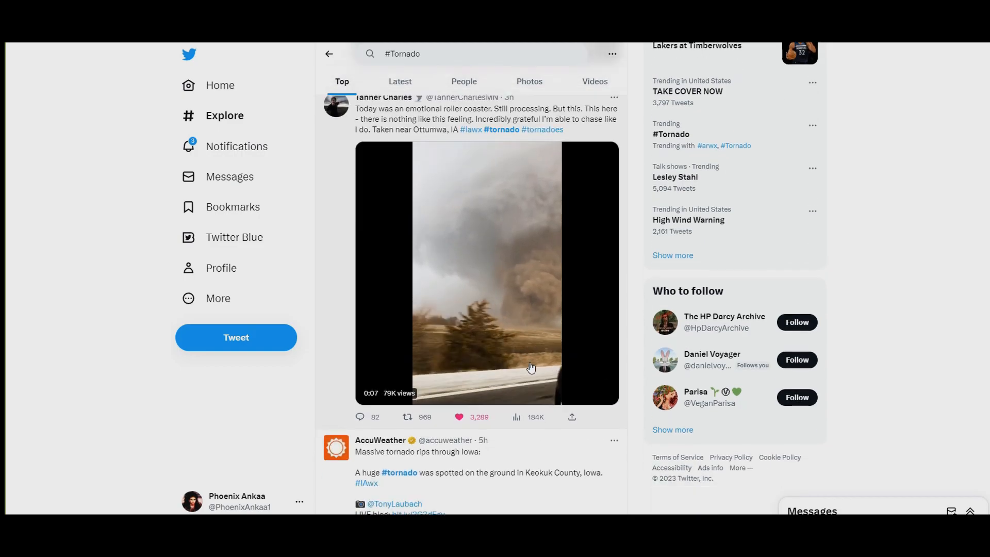
scroll(down, 3)
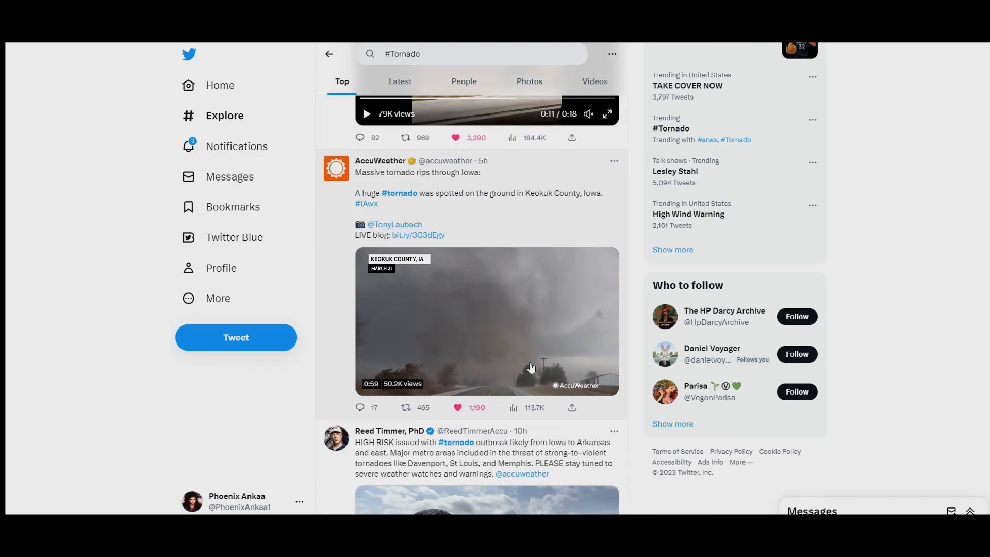
scroll(down, 3)
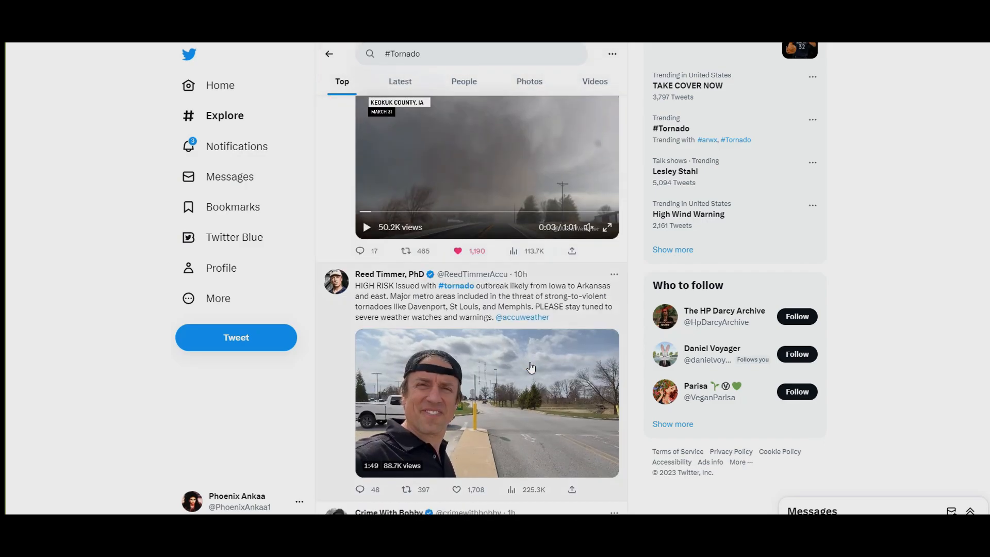
scroll(down, 3)
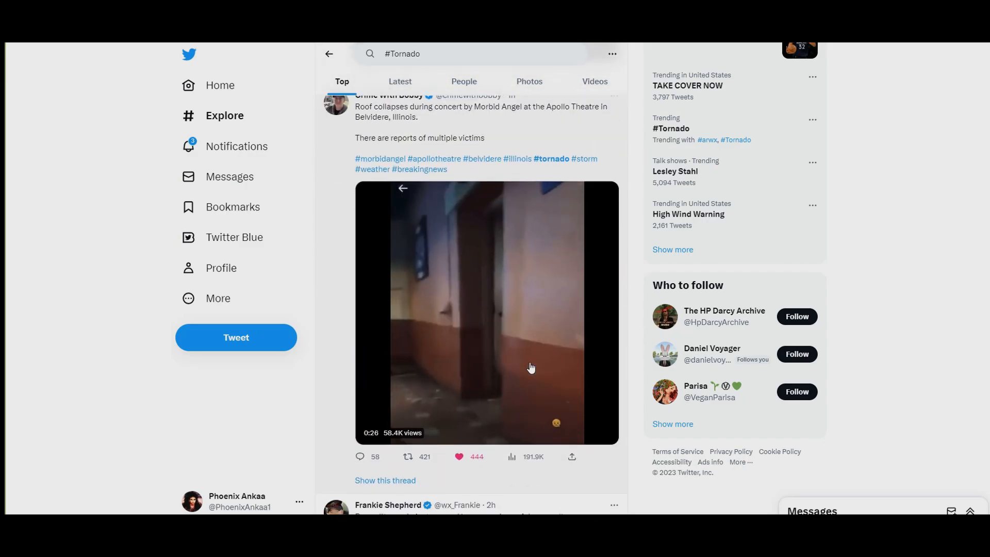
scroll(down, 3)
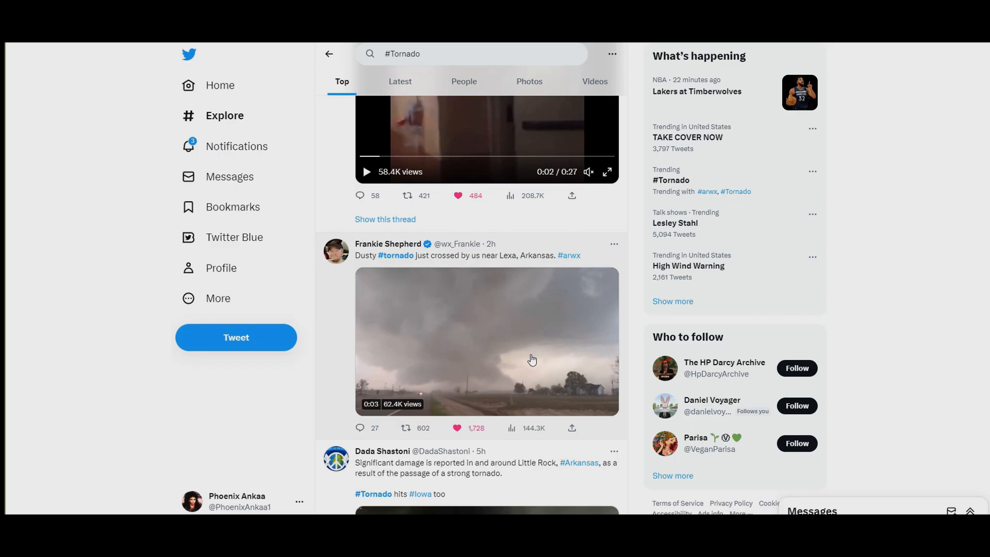
scroll(down, 3)
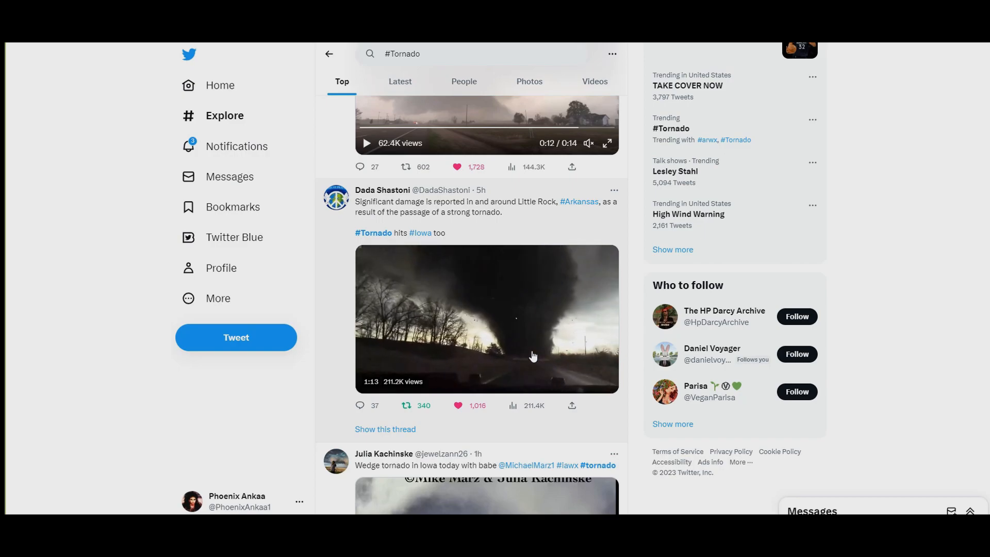
scroll(down, 3)
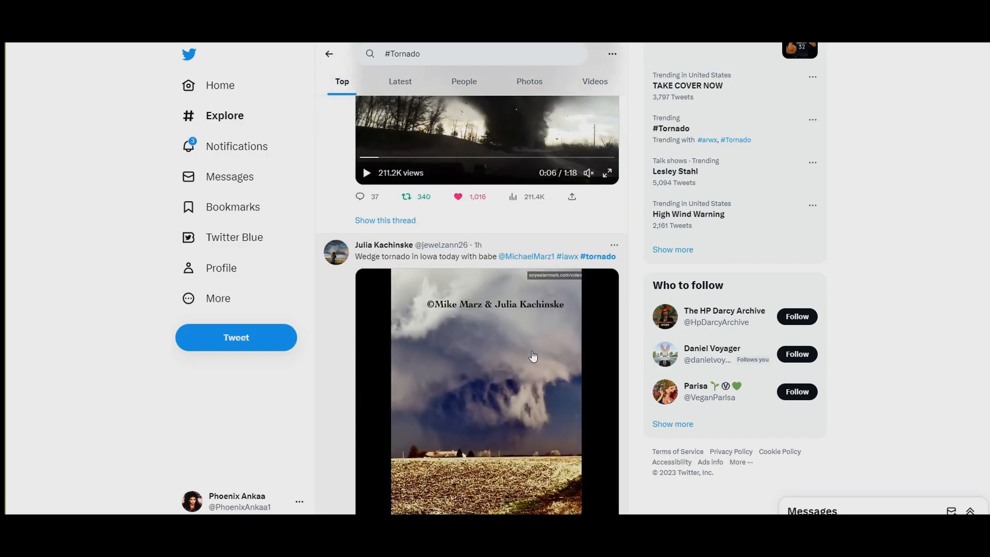
scroll(down, 3)
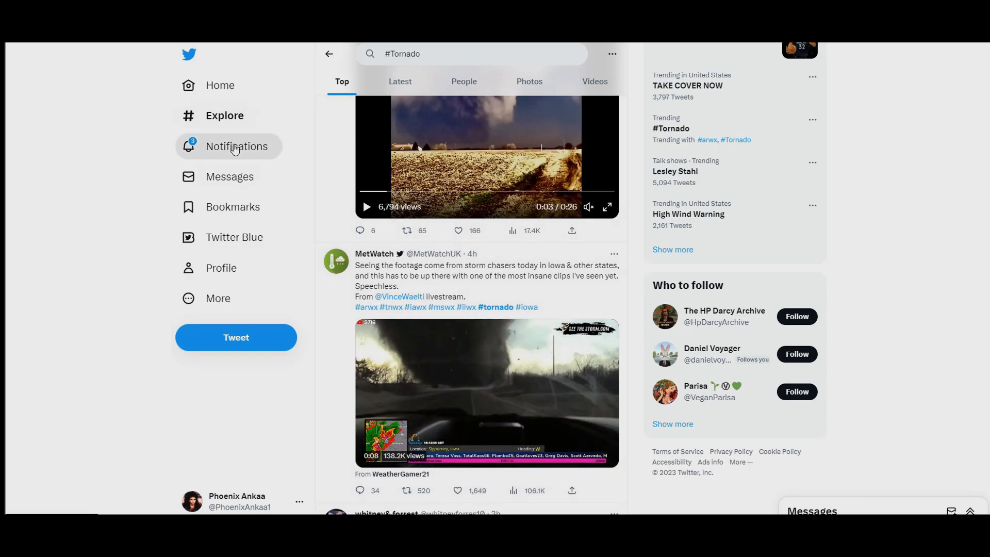
click(237, 146)
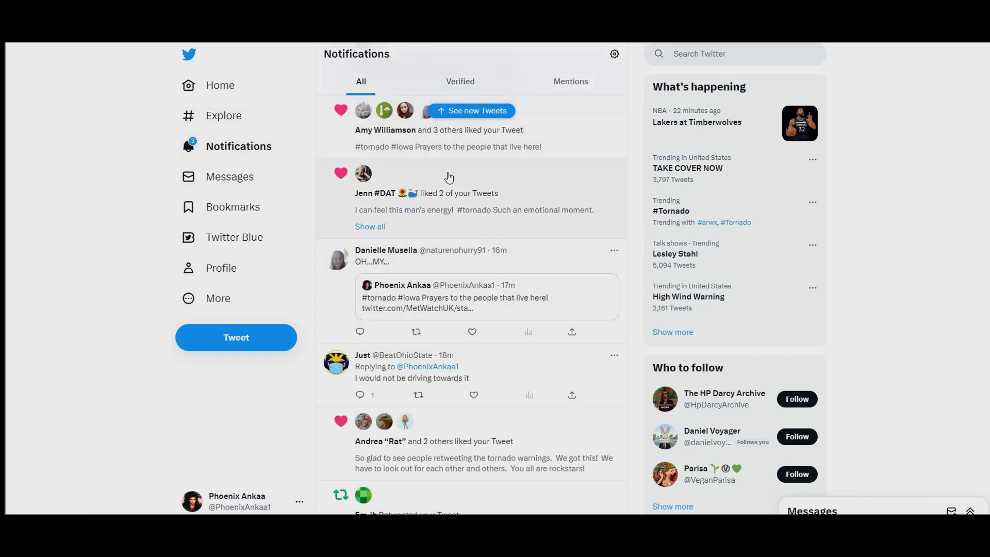
scroll(down, 3)
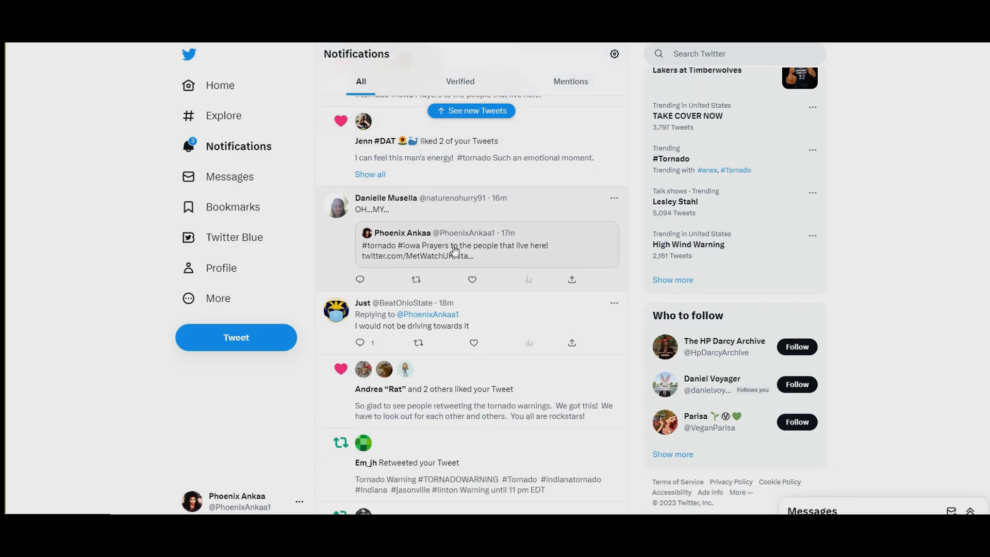
scroll(down, 3)
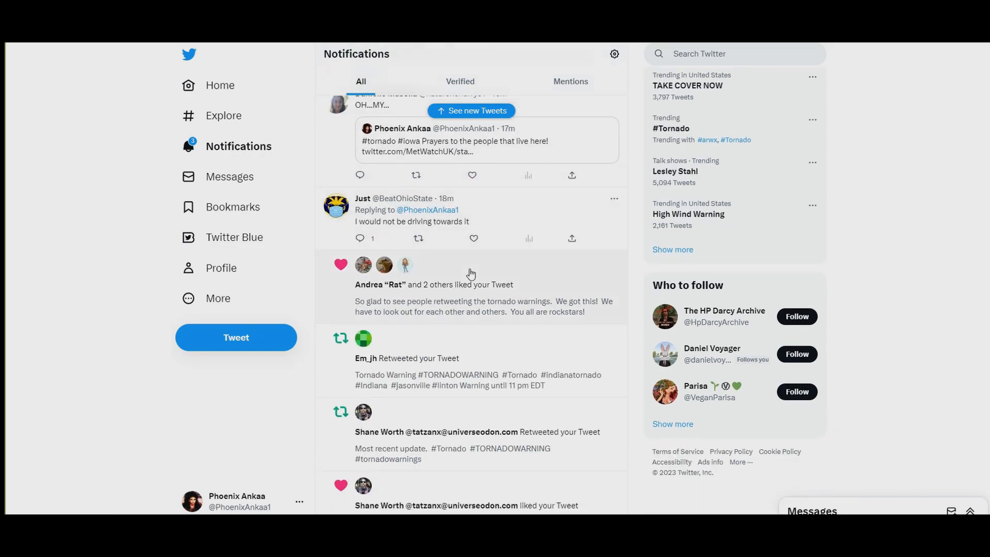
scroll(down, 3)
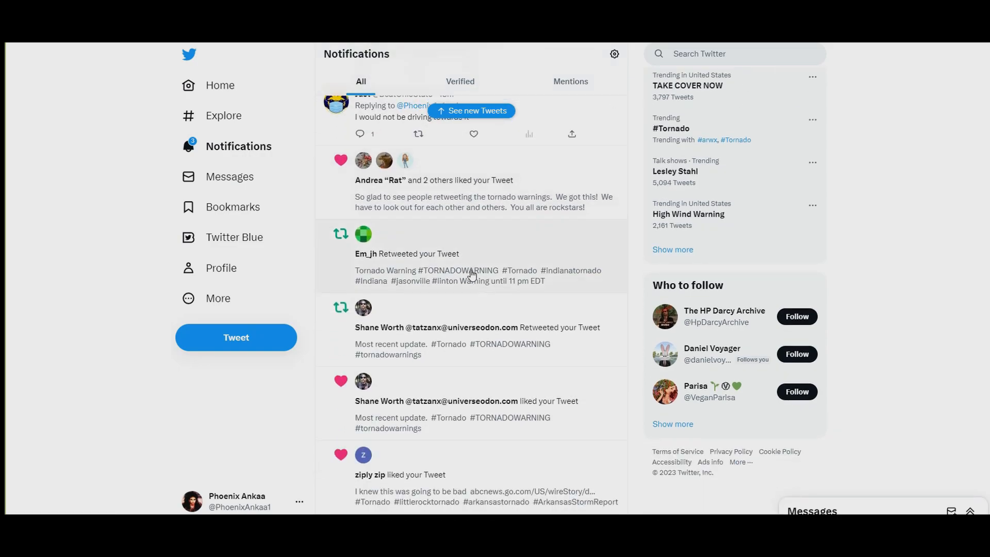
scroll(down, 3)
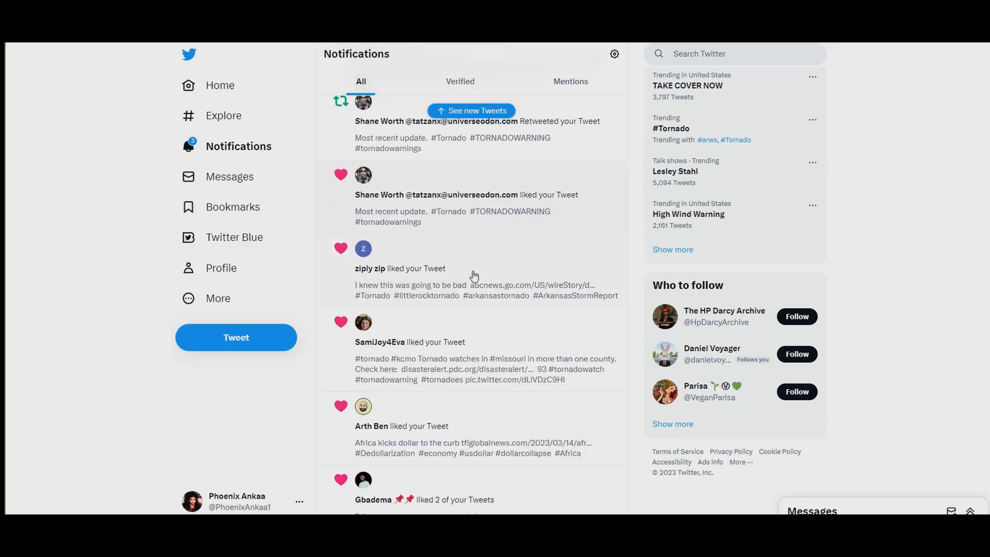
scroll(down, 3)
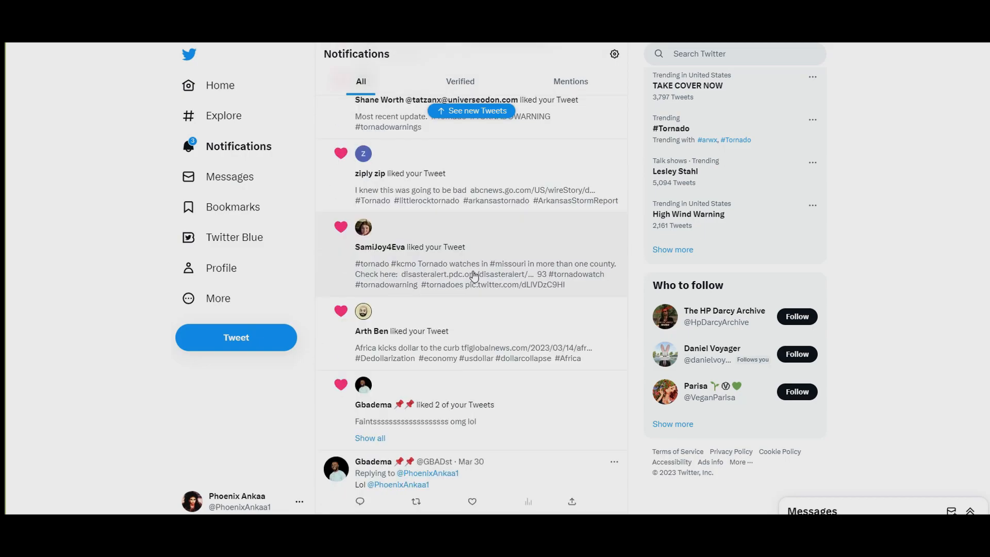
scroll(down, 3)
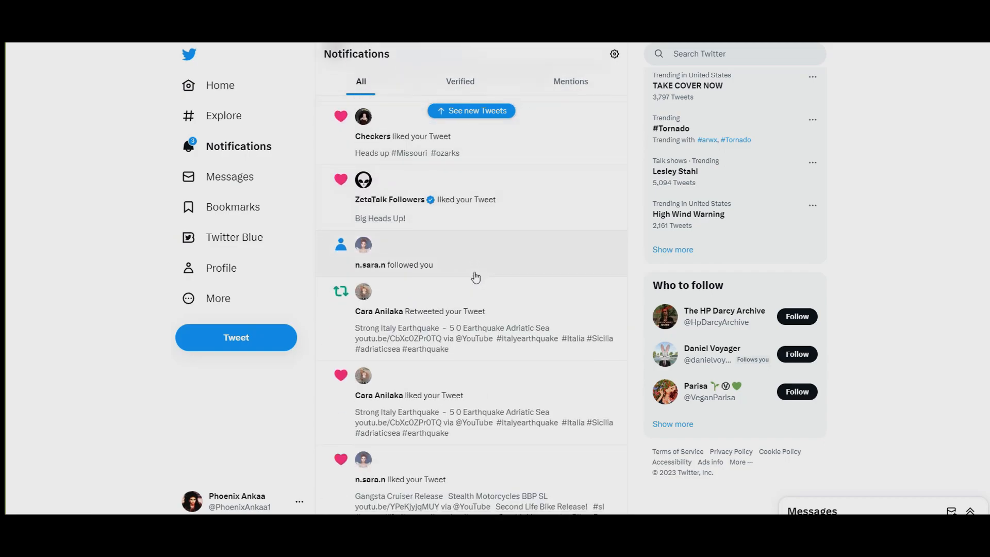
scroll(down, 3)
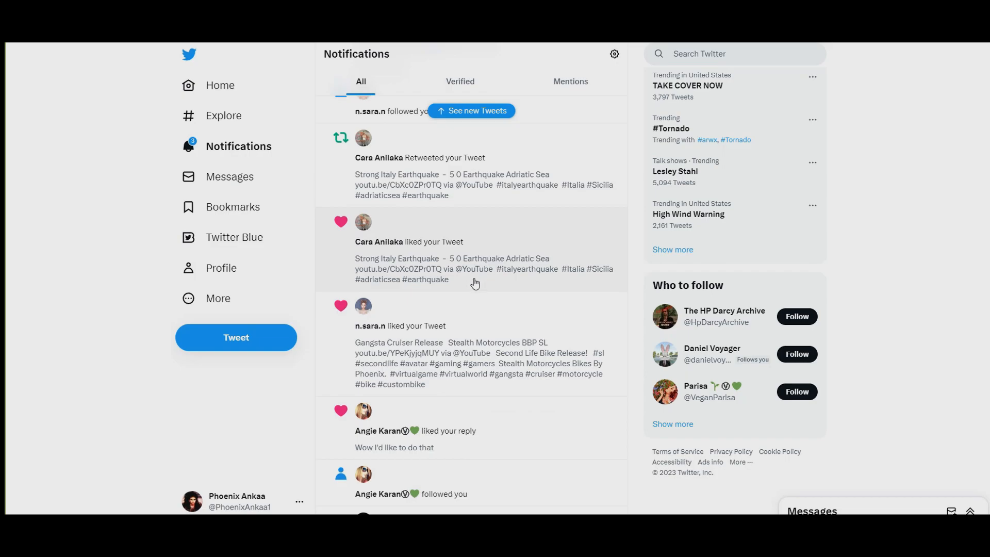
scroll(down, 3)
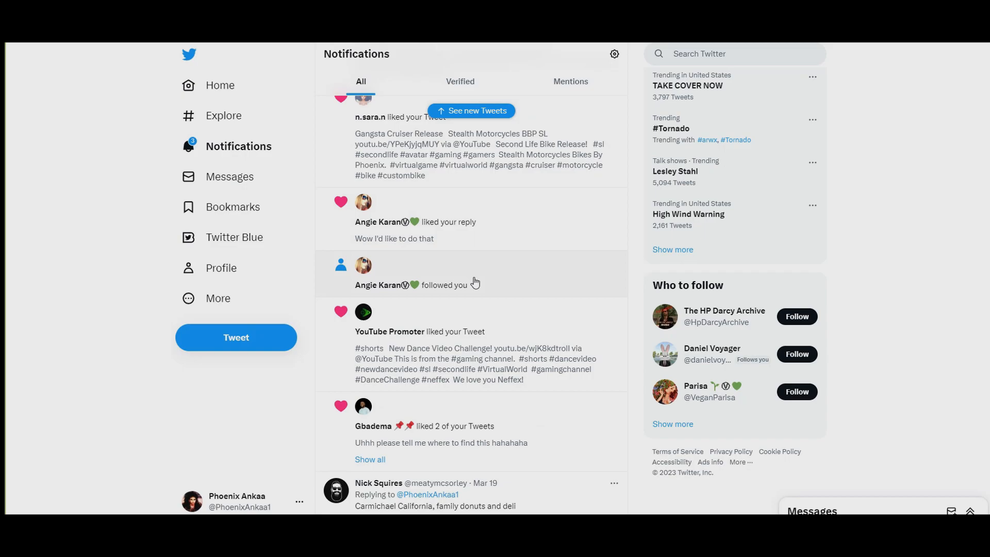
scroll(down, 3)
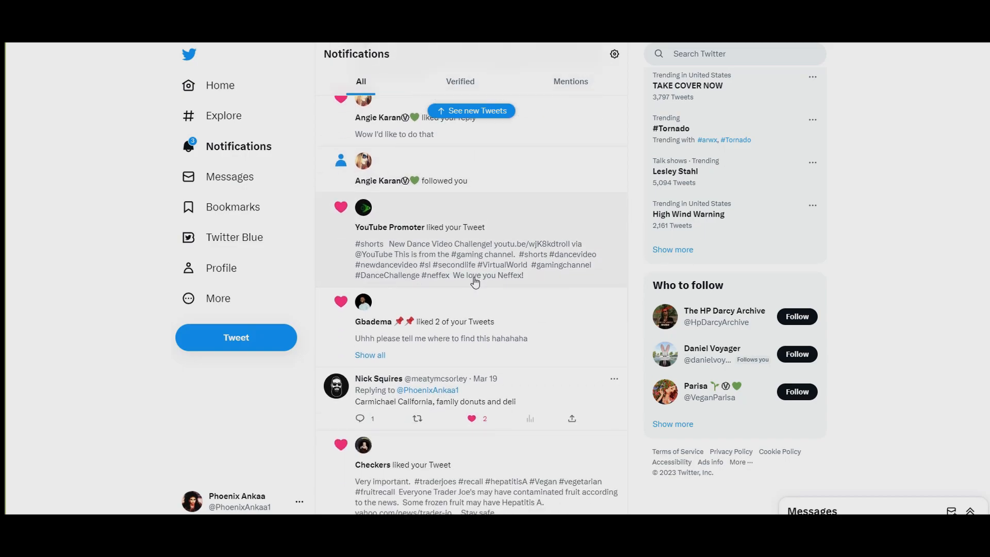
scroll(down, 3)
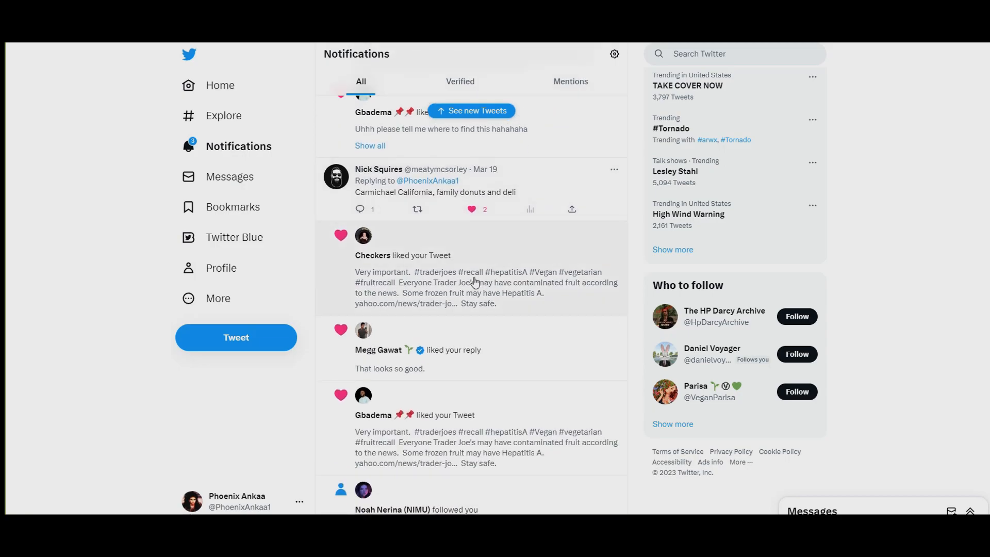
scroll(down, 3)
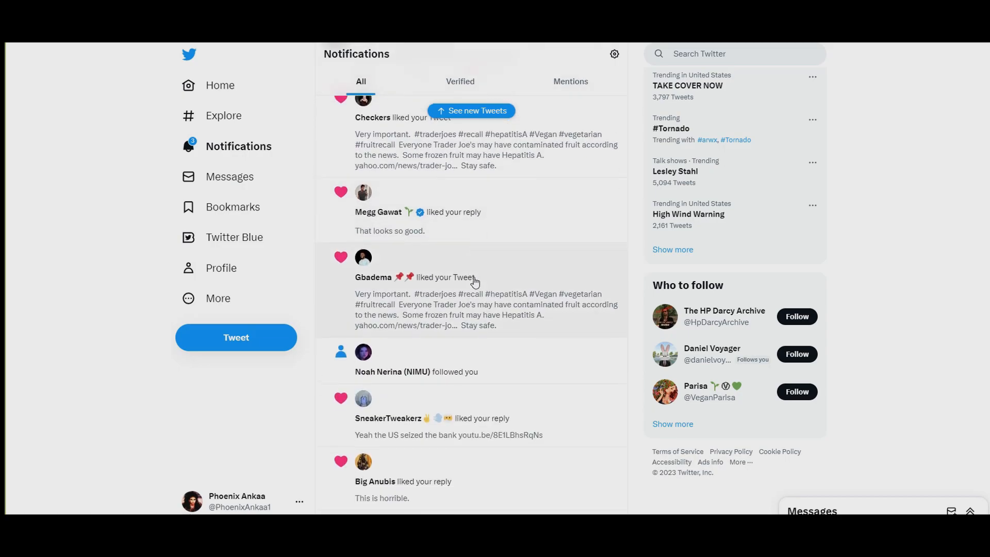
scroll(down, 3)
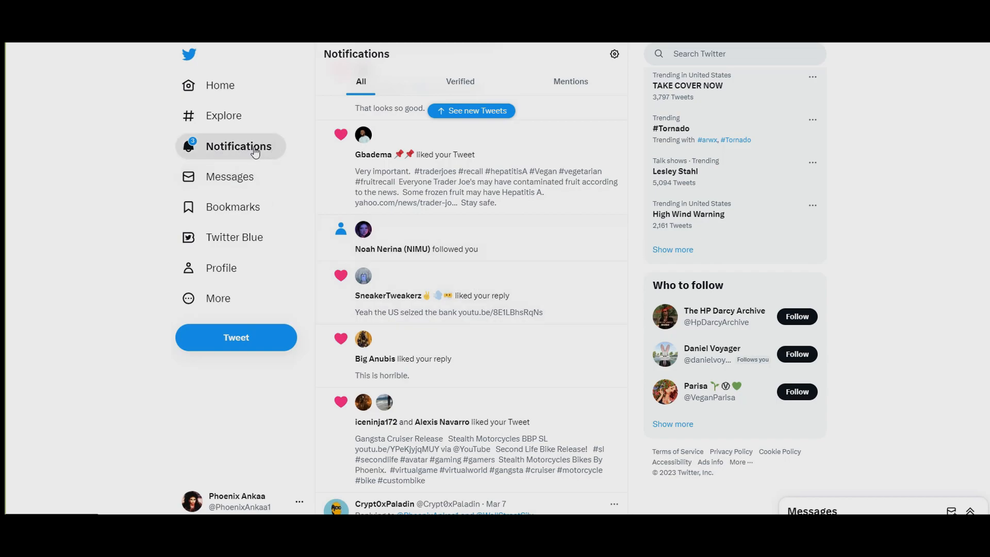
- Reload Notifications and scroll through the newest likes and retweets on the tornado tweets
click(471, 110)
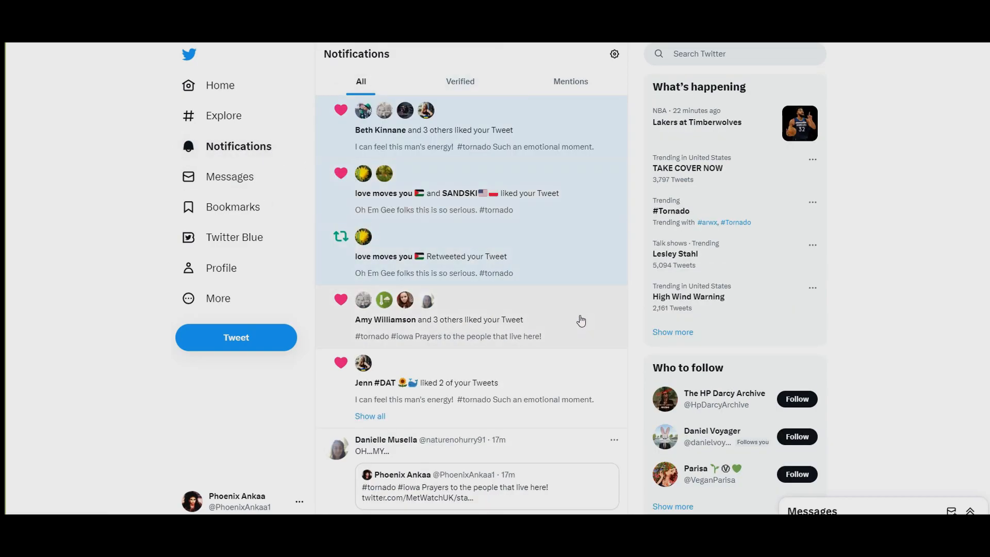
mouse_move(552, 289)
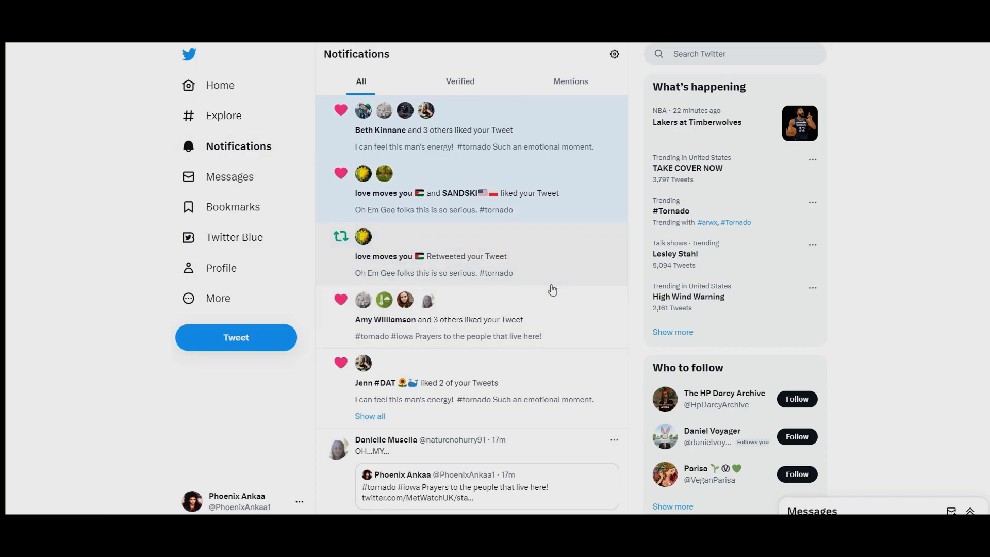
mouse_move(534, 177)
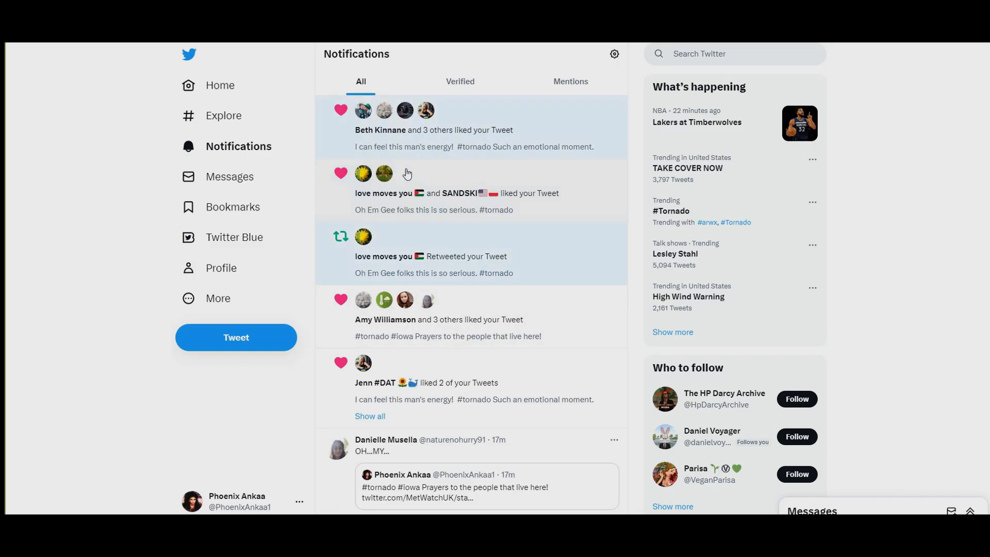
mouse_move(473, 208)
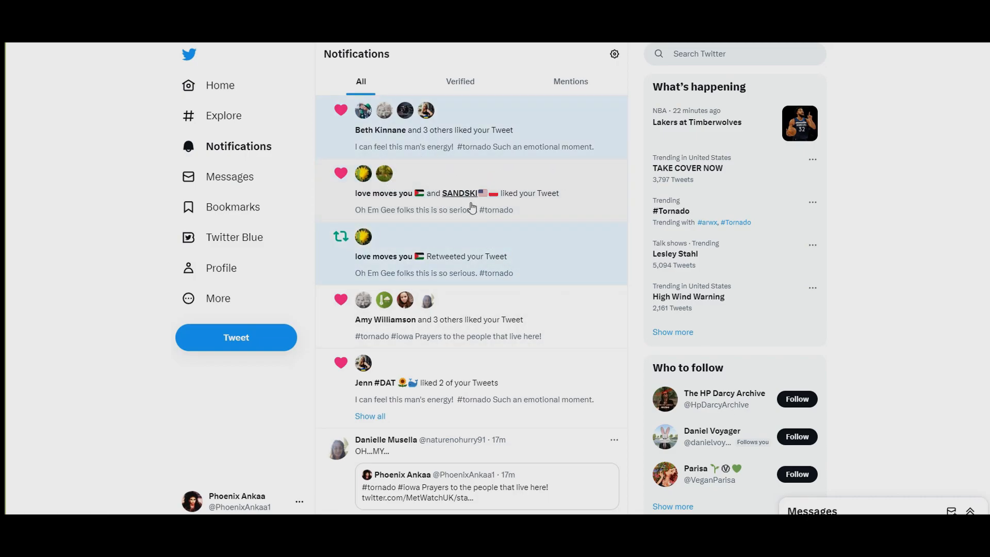
mouse_move(438, 237)
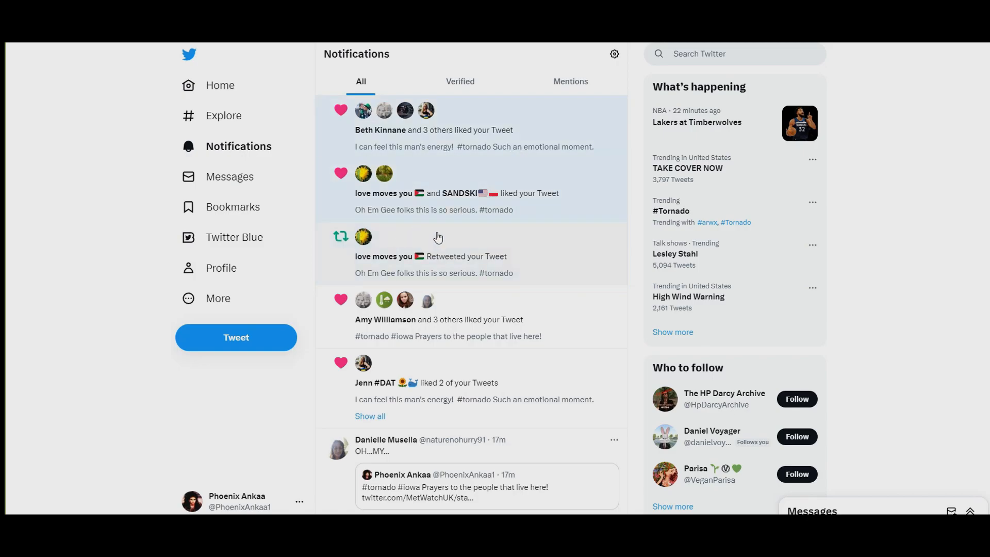
mouse_move(525, 316)
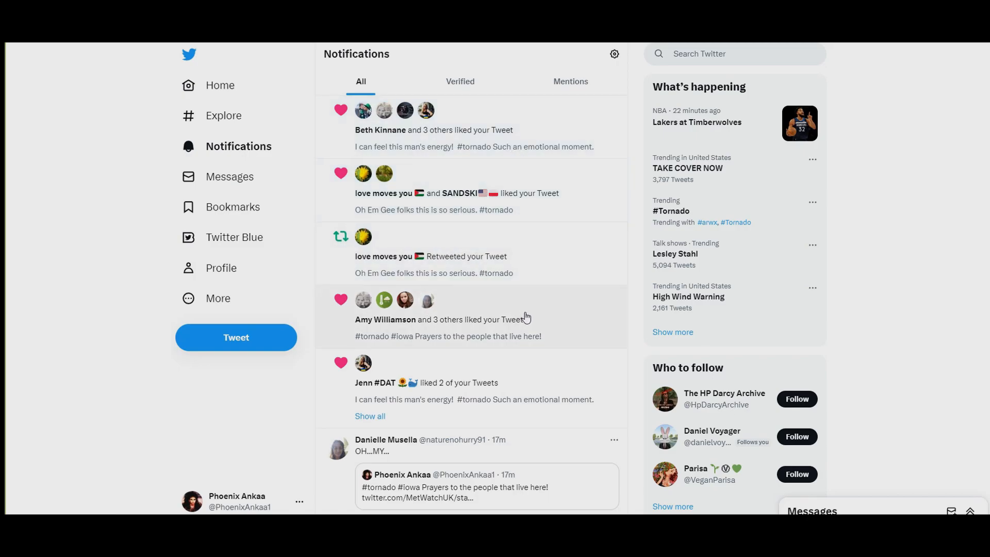
scroll(down, 3)
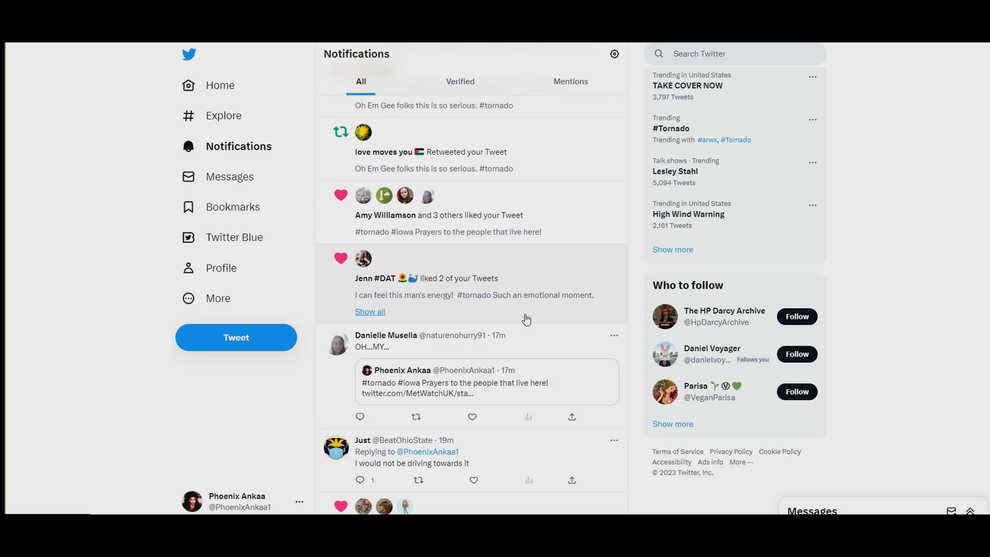
scroll(down, 3)
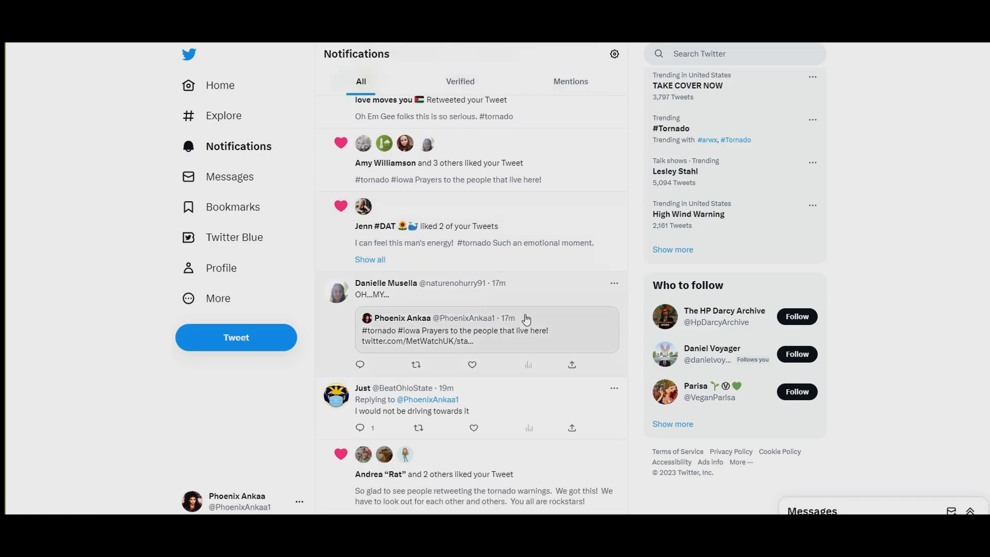
scroll(down, 3)
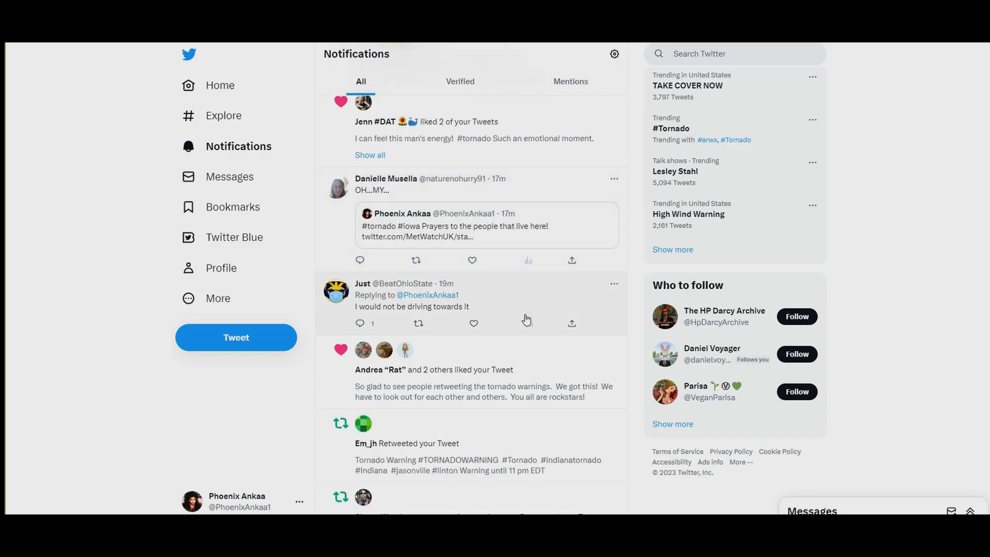
scroll(down, 3)
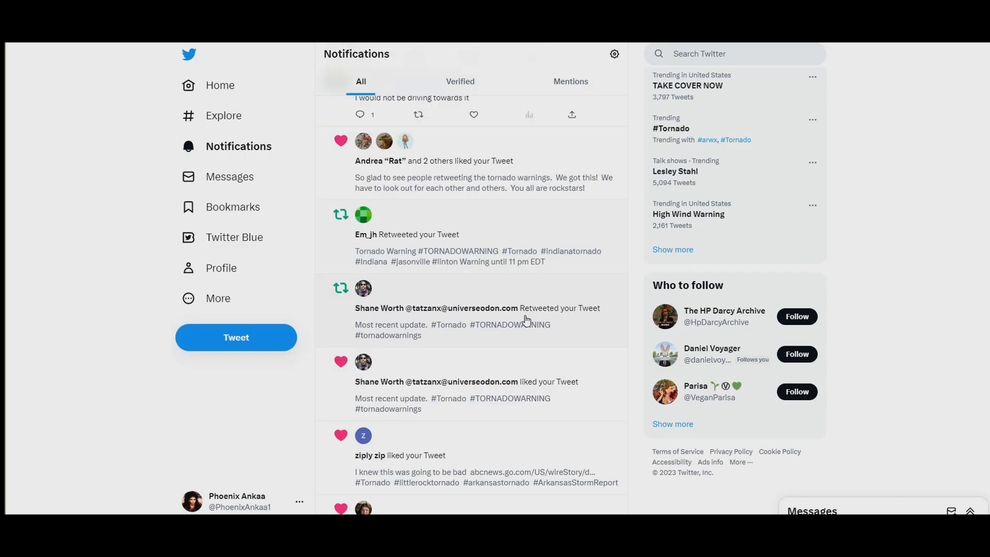
scroll(down, 3)
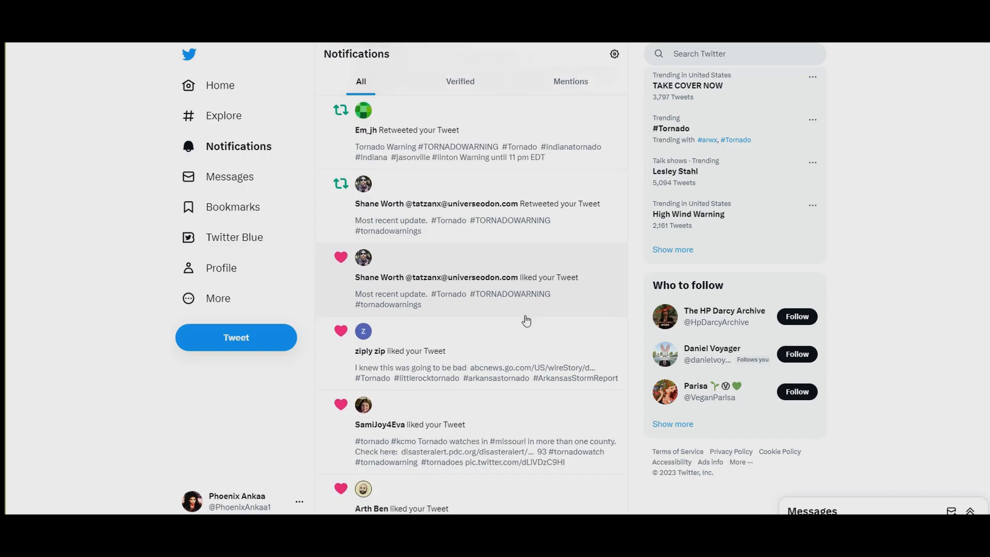
scroll(down, 3)
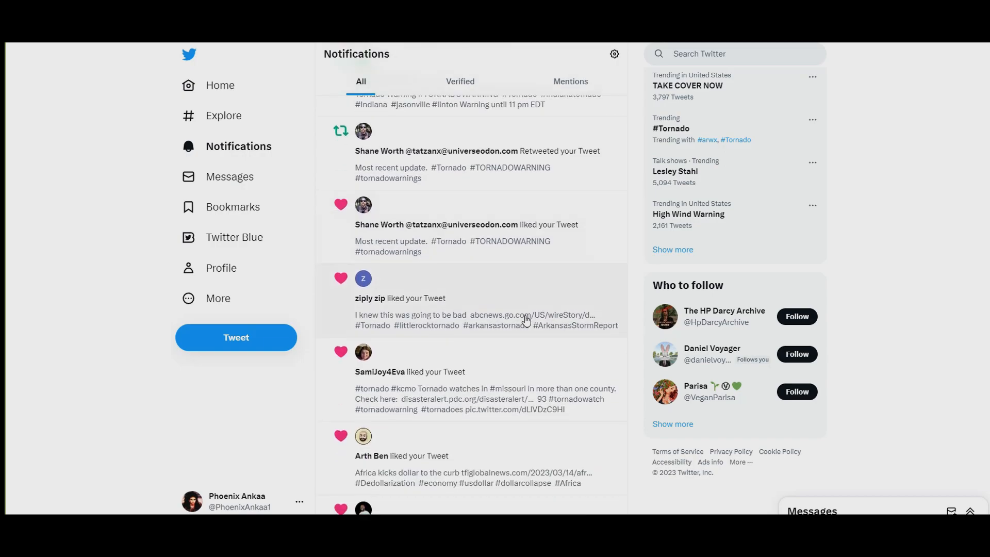
scroll(down, 3)
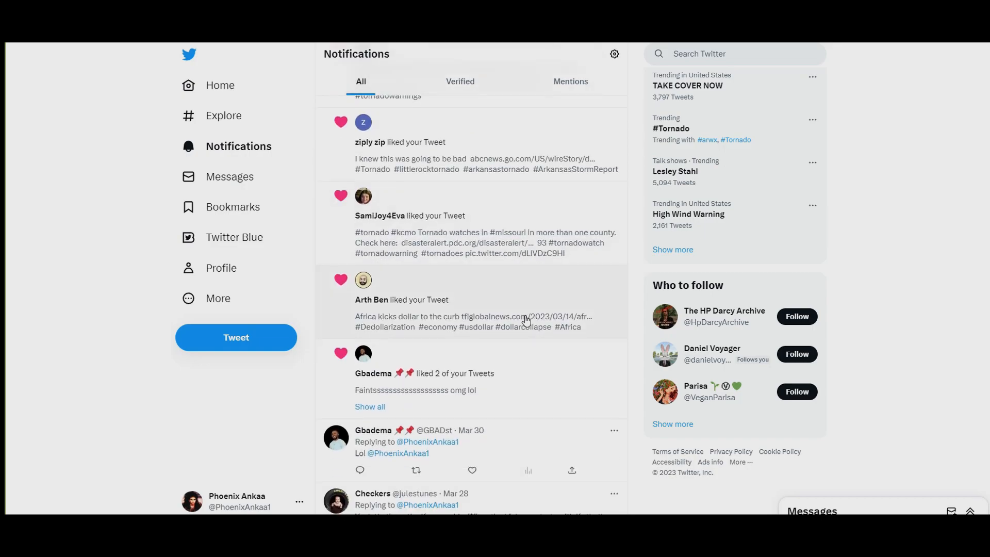
mouse_move(525, 316)
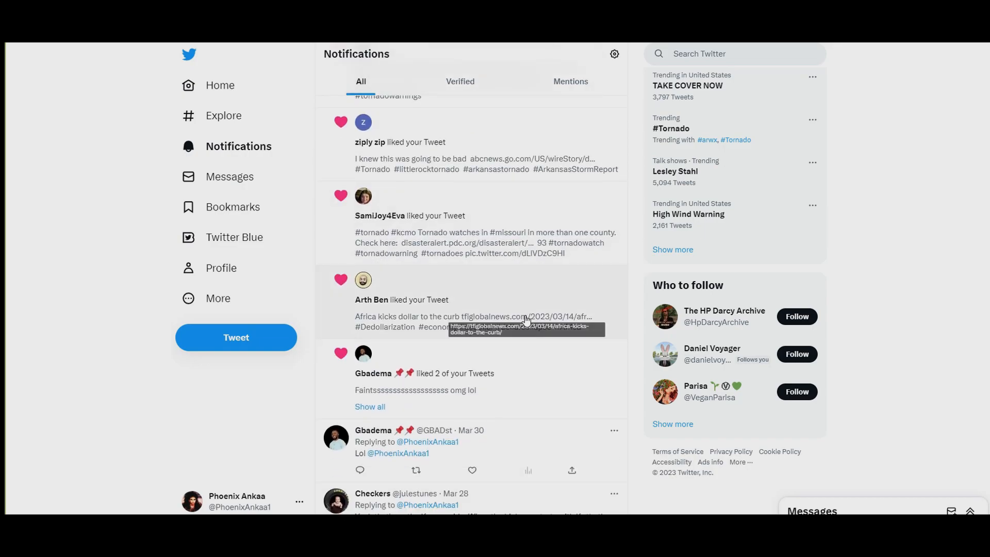
scroll(down, 3)
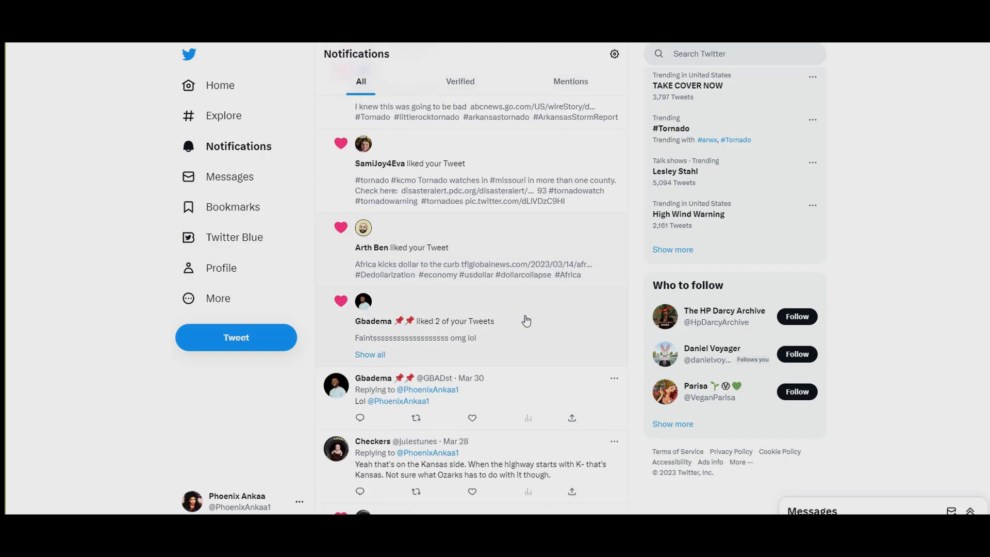
scroll(down, 3)
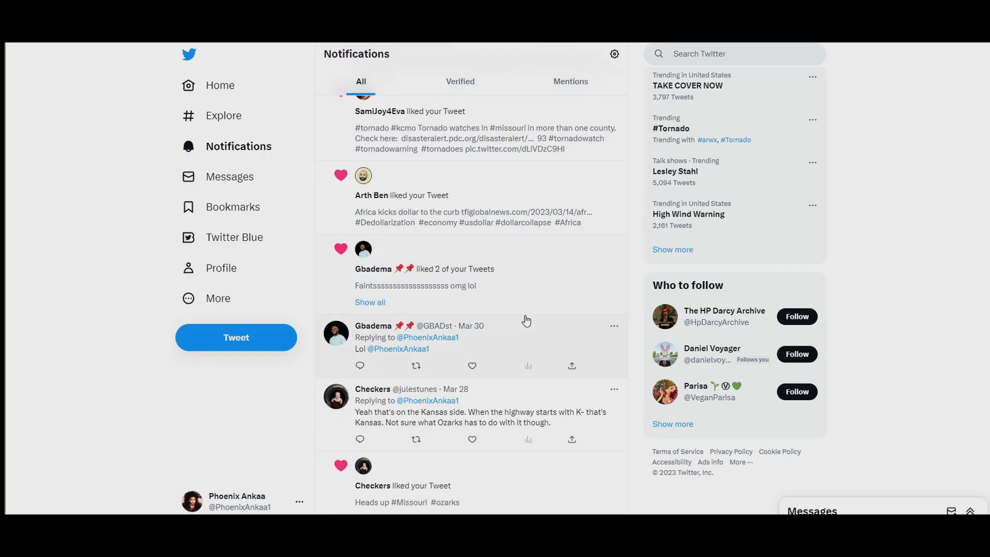
scroll(down, 3)
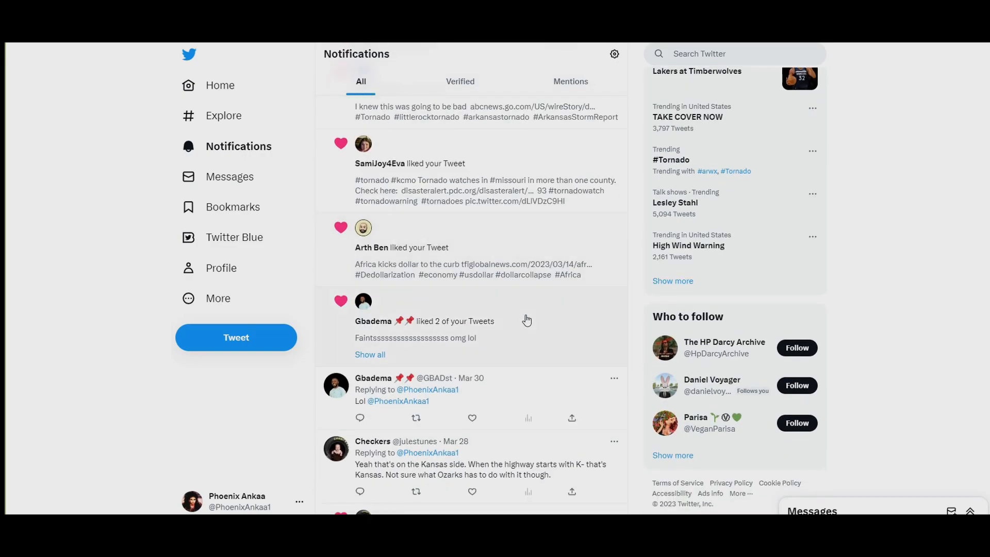
scroll(down, 3)
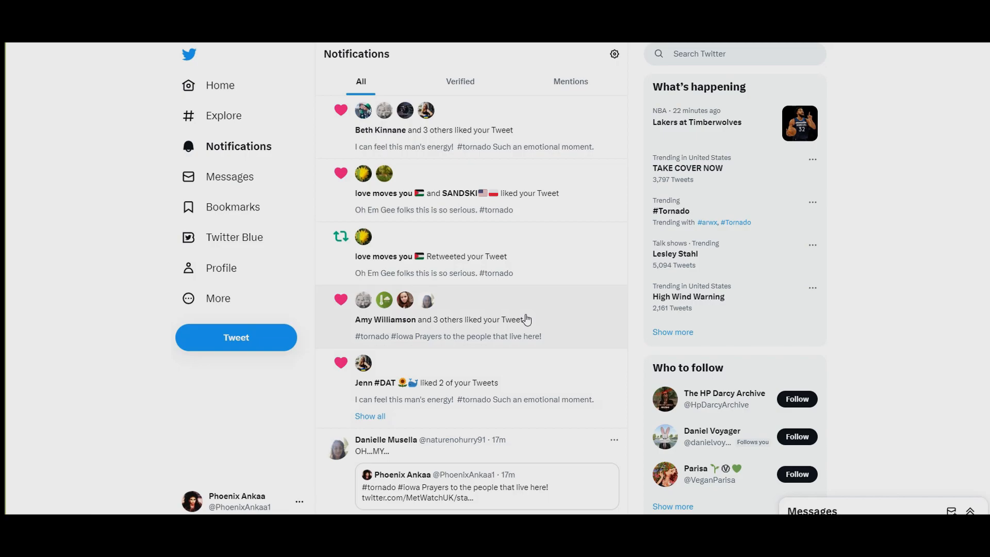
mouse_move(732, 264)
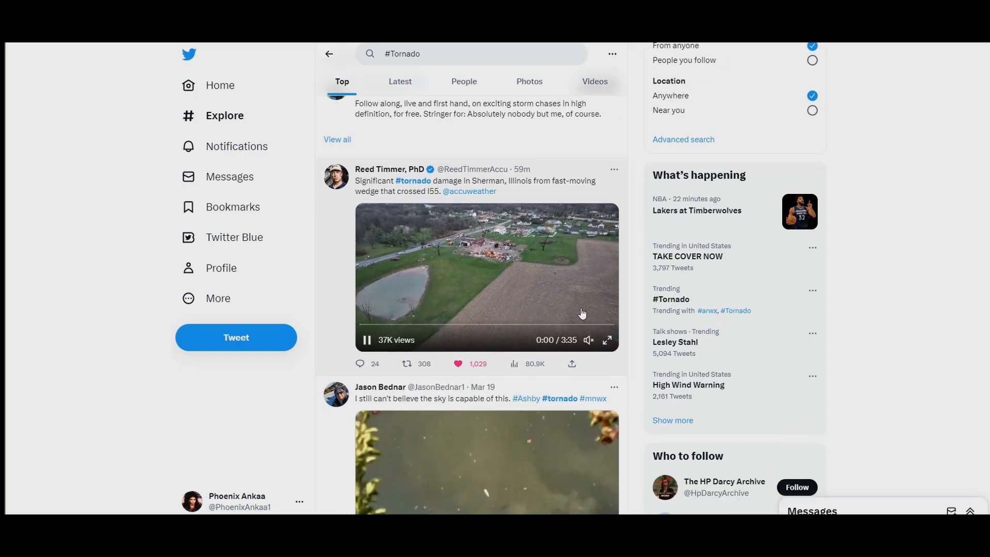
scroll(down, 3)
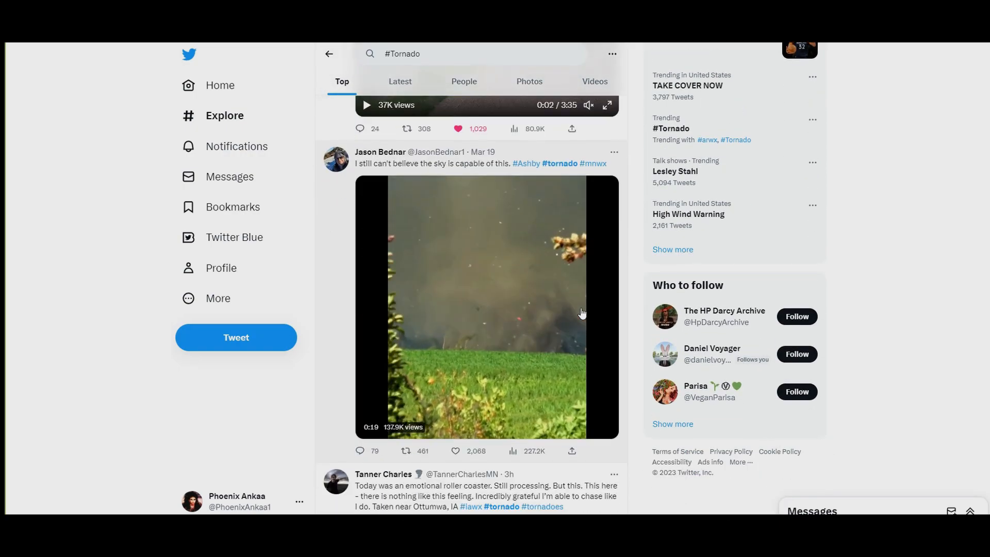
scroll(down, 3)
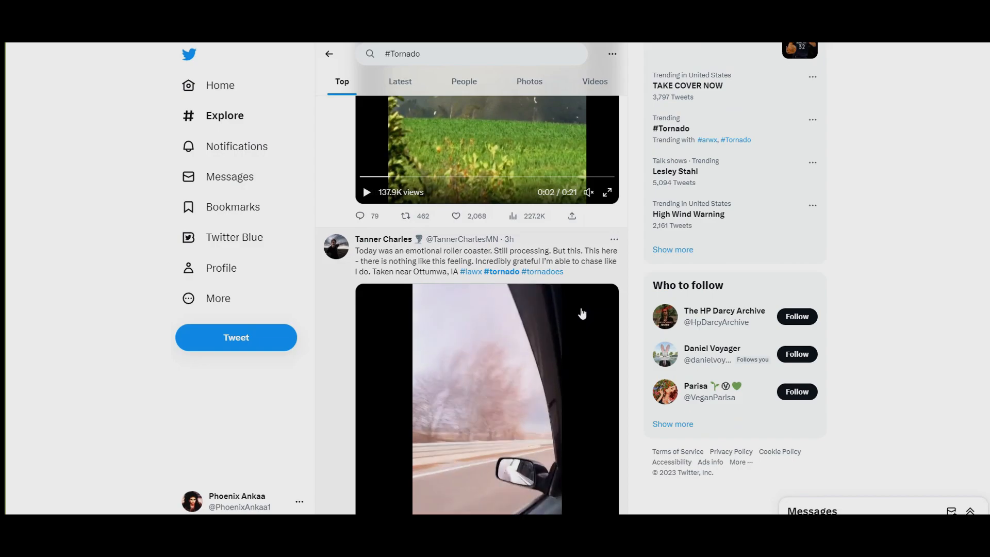
scroll(down, 3)
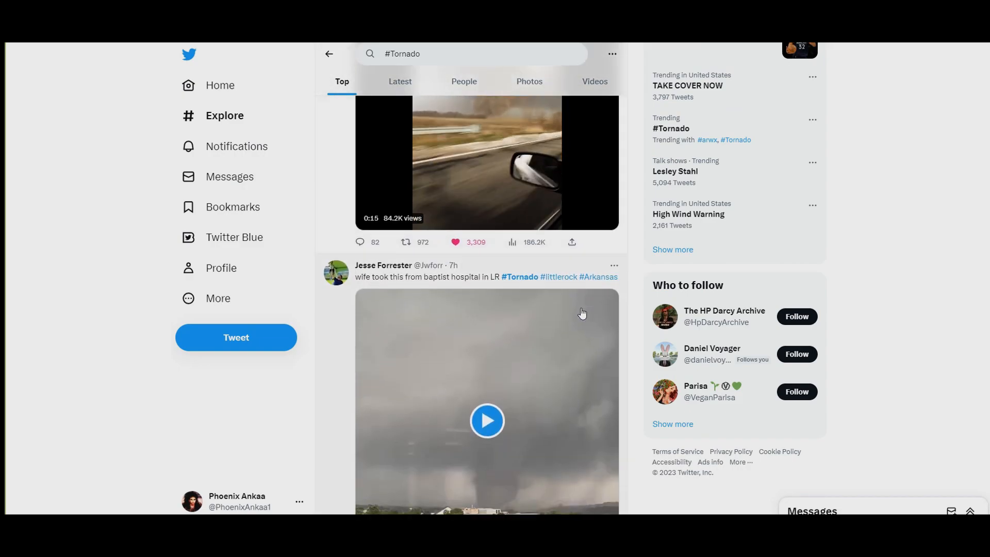